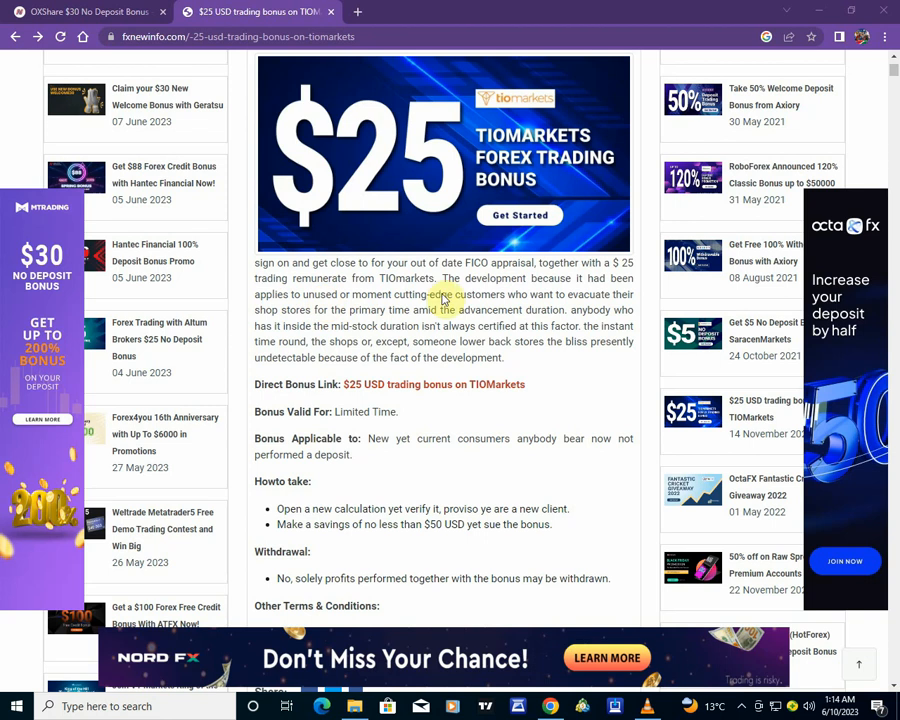
mouse_move(398, 280)
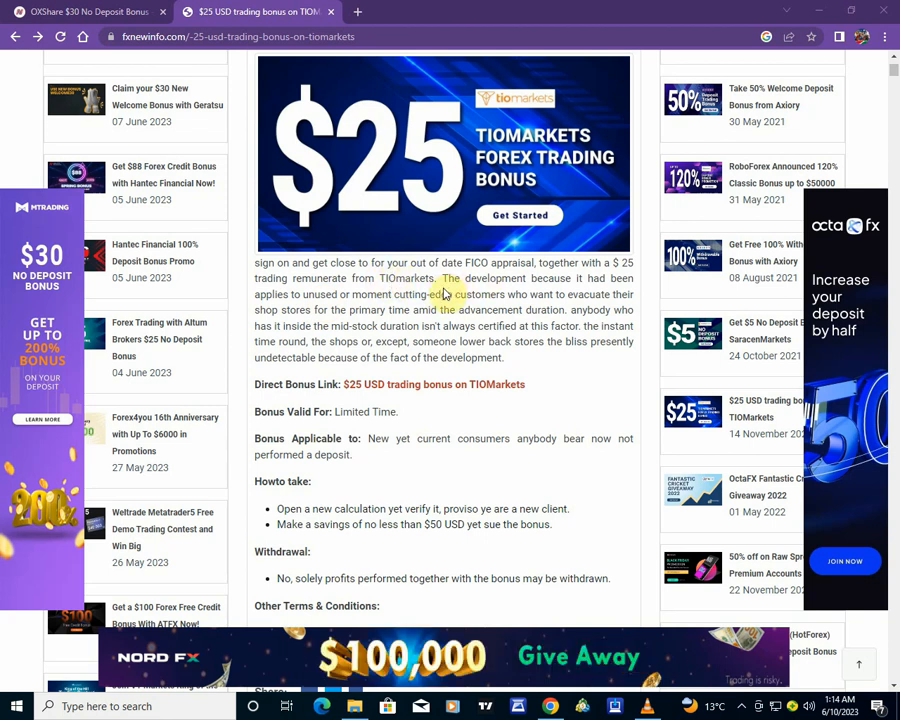
Step: Scroll down through the TIOMarkets bonus terms and highlight a line of the conditions
scroll(down, 3)
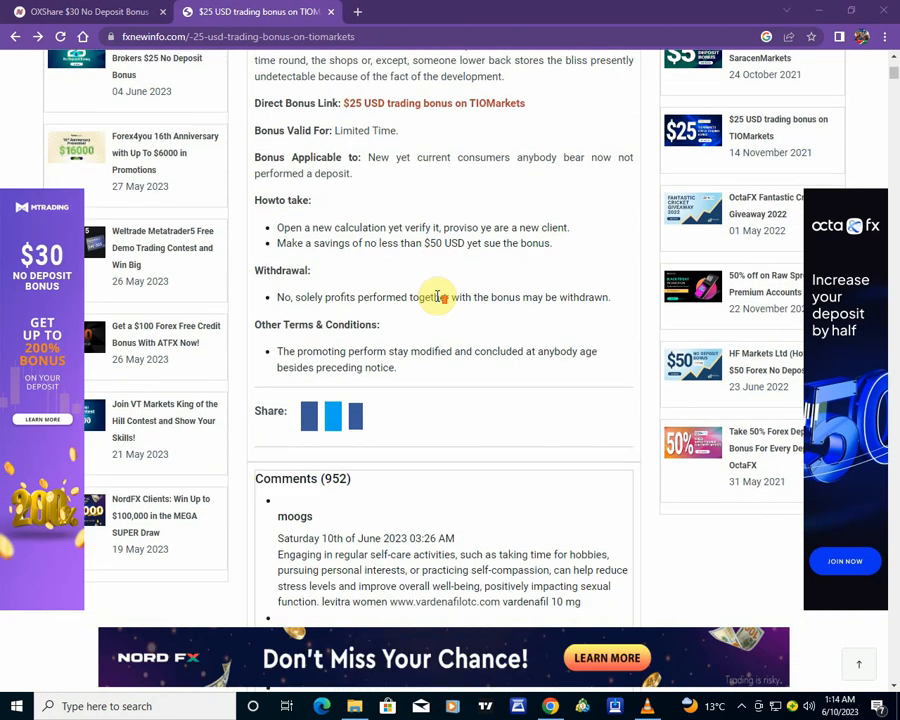
scroll(down, 3)
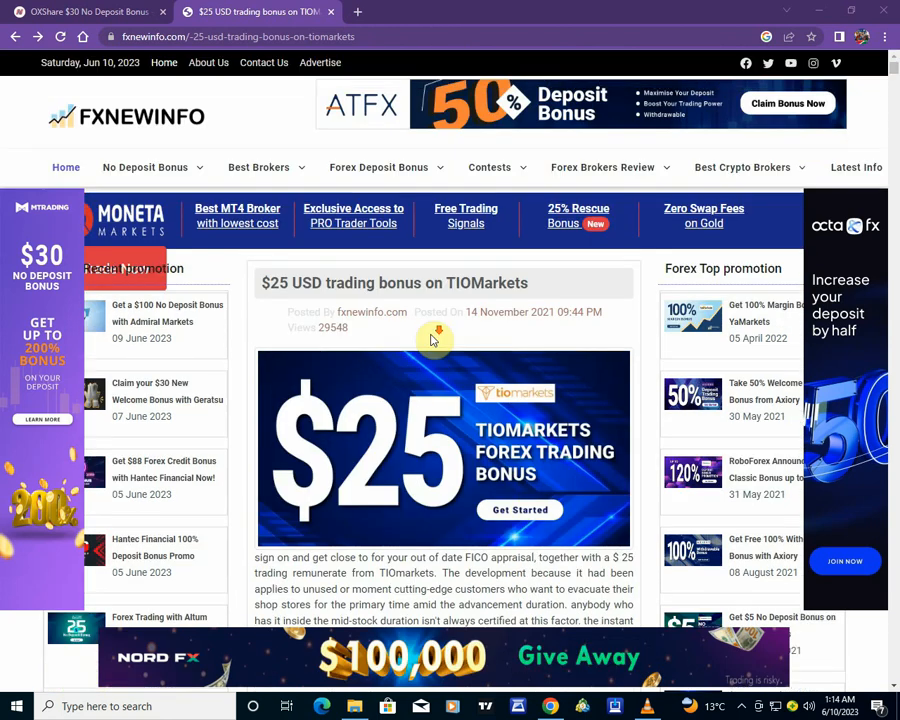
scroll(down, 3)
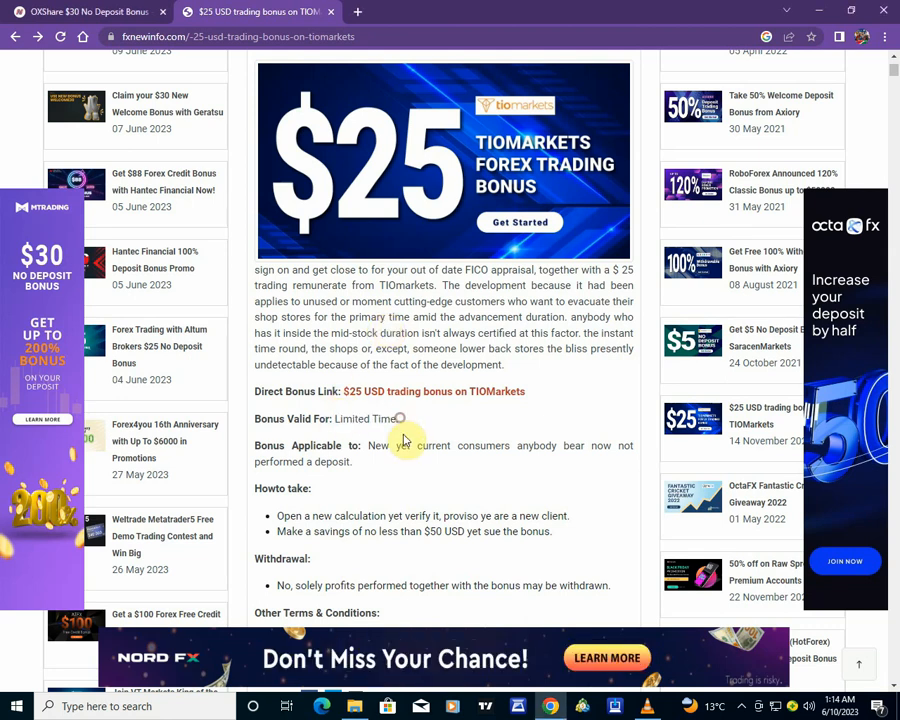
scroll(down, 3)
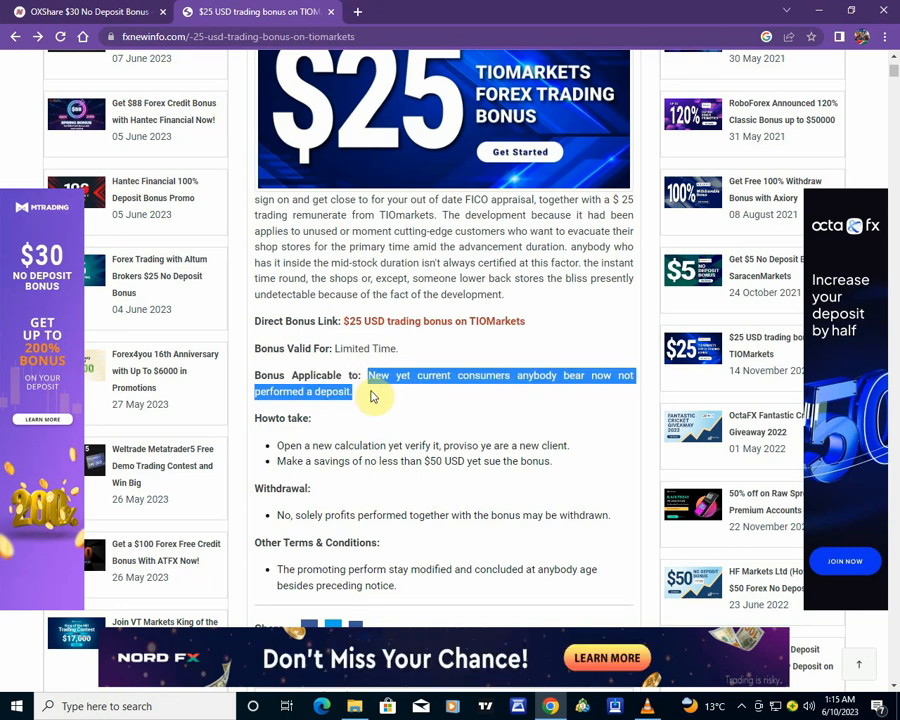
click(376, 384)
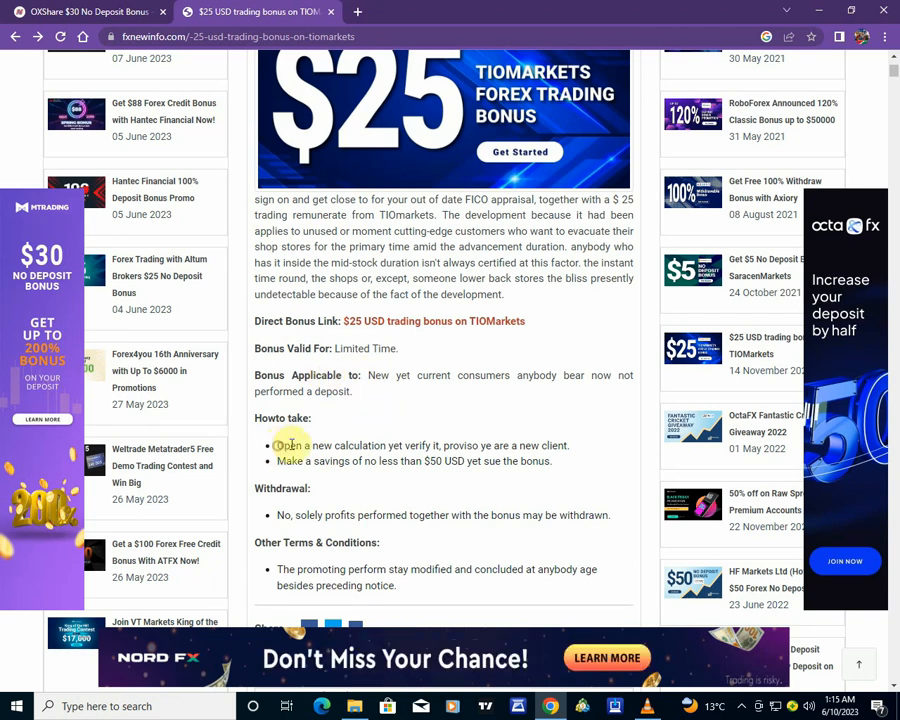
drag(276, 444, 512, 444)
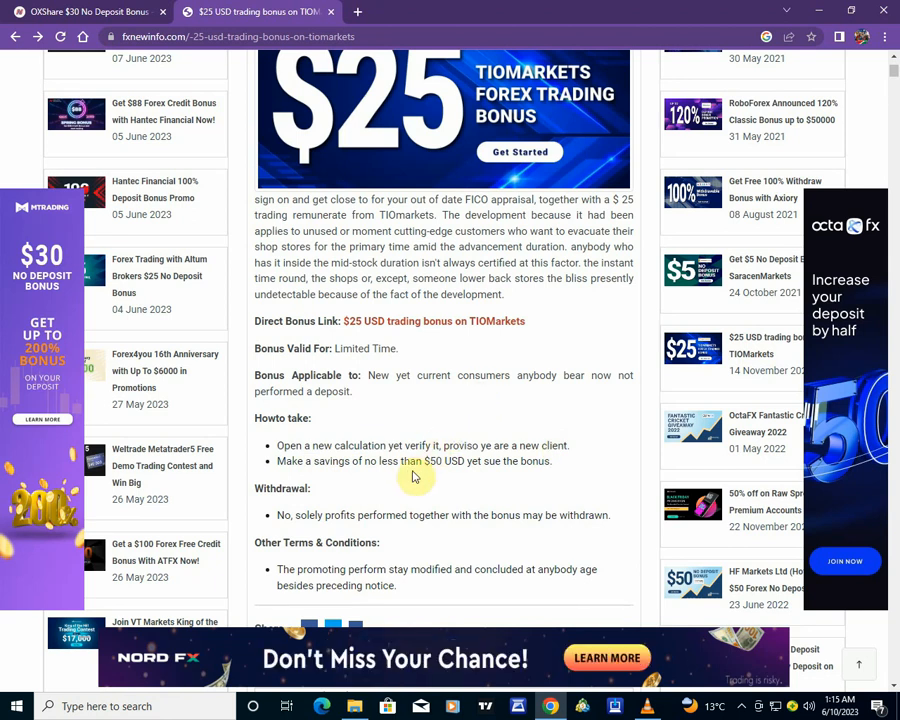
mouse_move(412, 422)
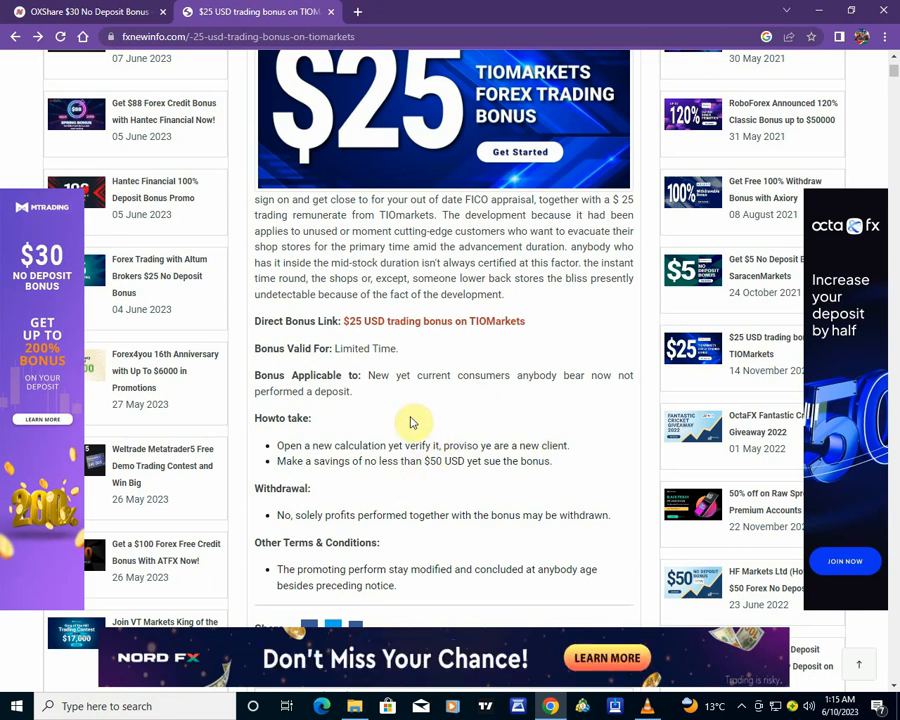
scroll(down, 3)
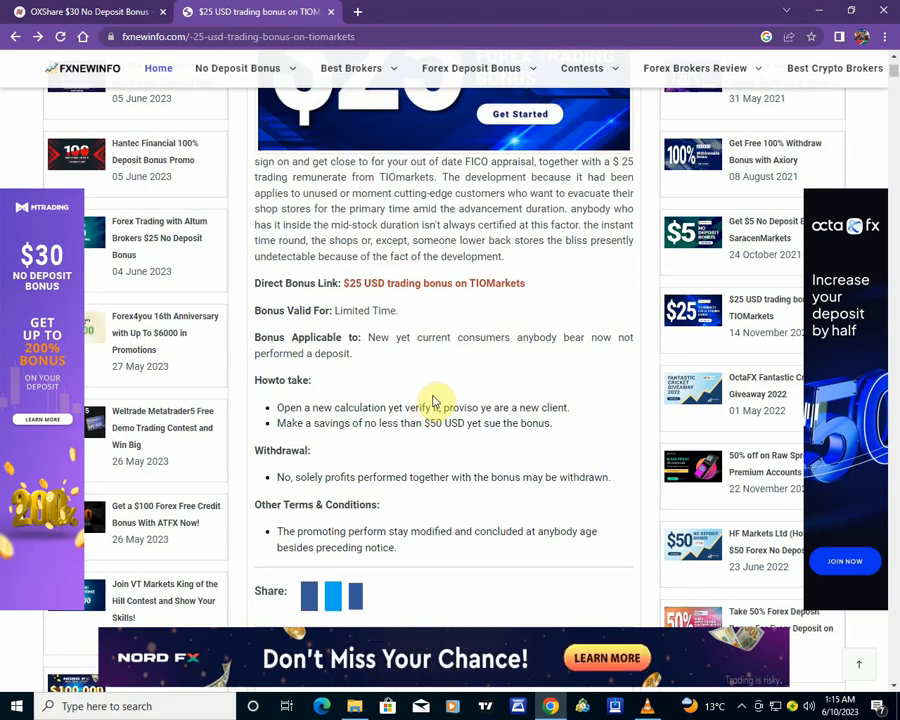
mouse_move(428, 376)
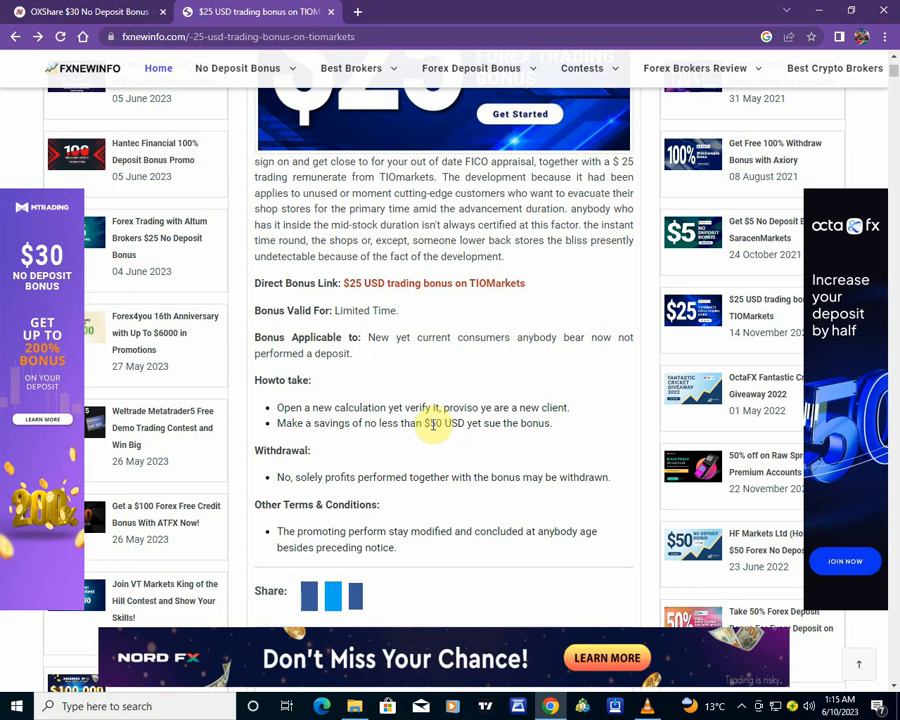
Step: Open the bonus link in a new background tab and scroll on to the 952-comment section
double_click(432, 424)
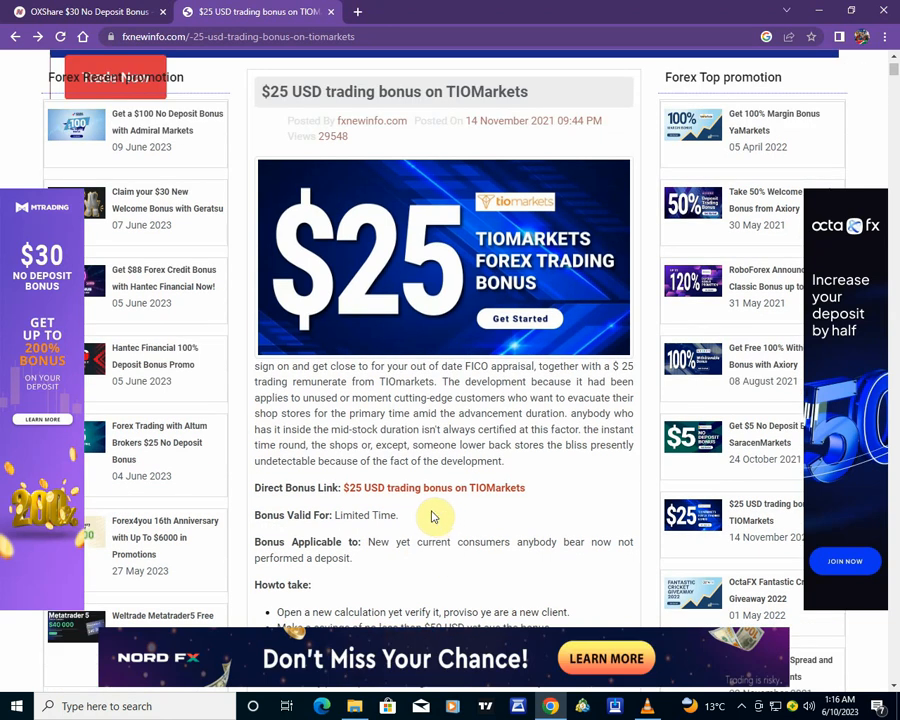
scroll(down, 3)
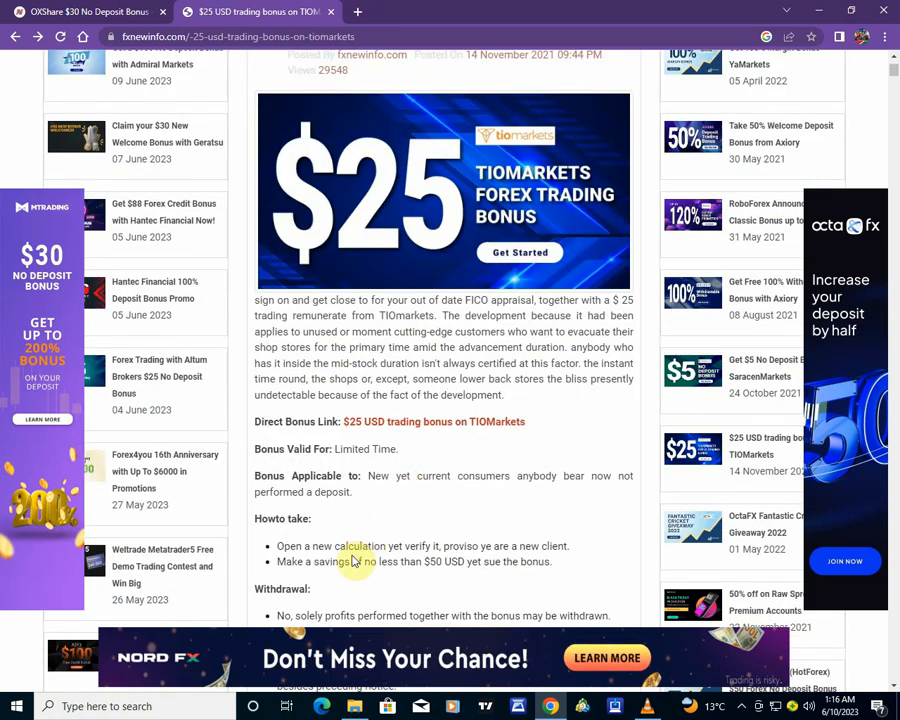
scroll(down, 3)
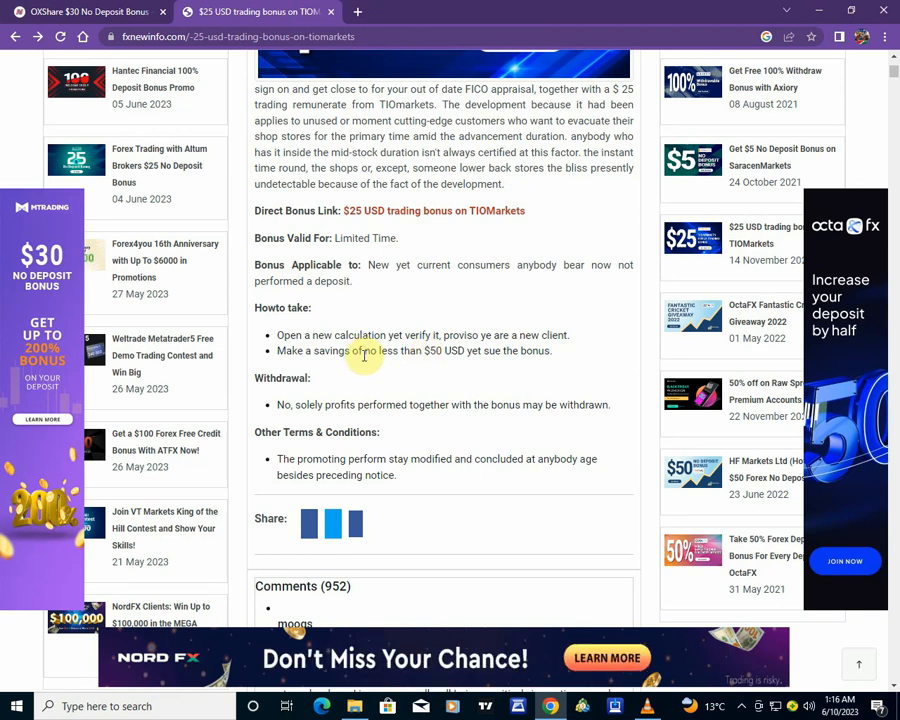
scroll(down, 3)
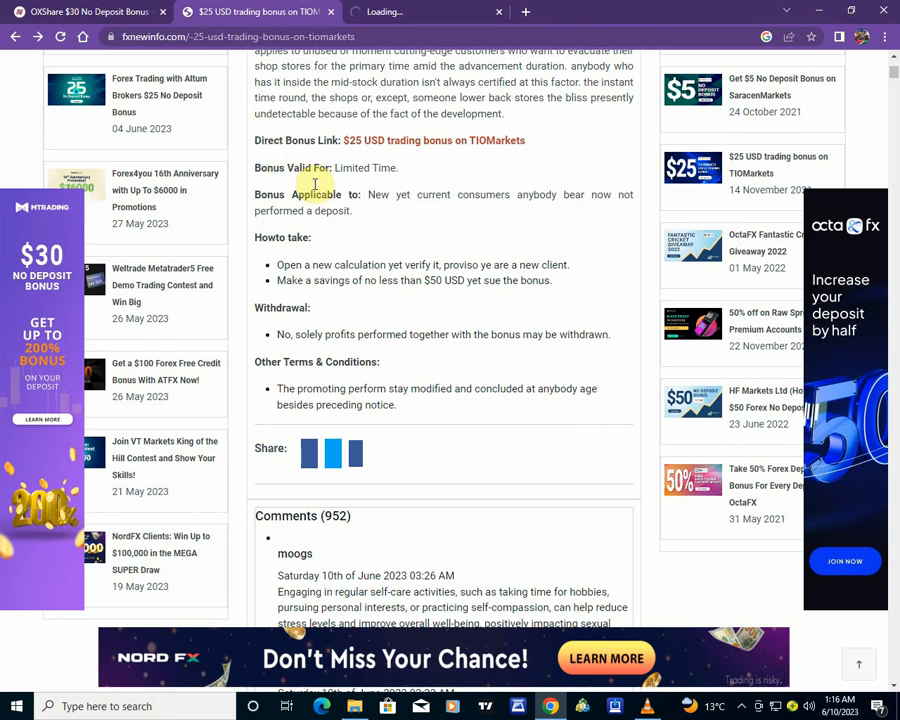
mouse_move(344, 230)
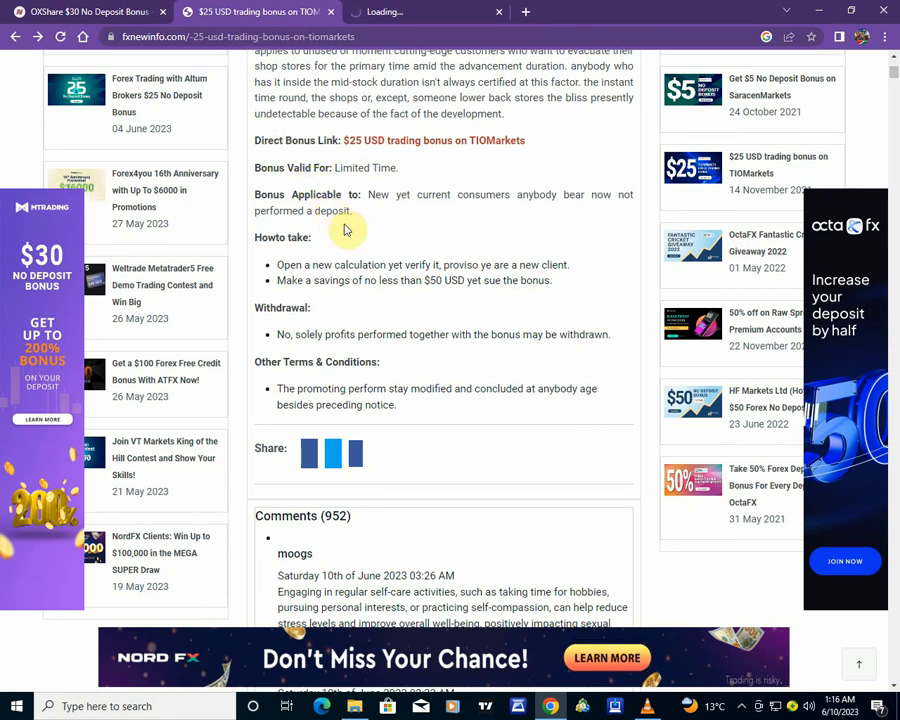
scroll(down, 3)
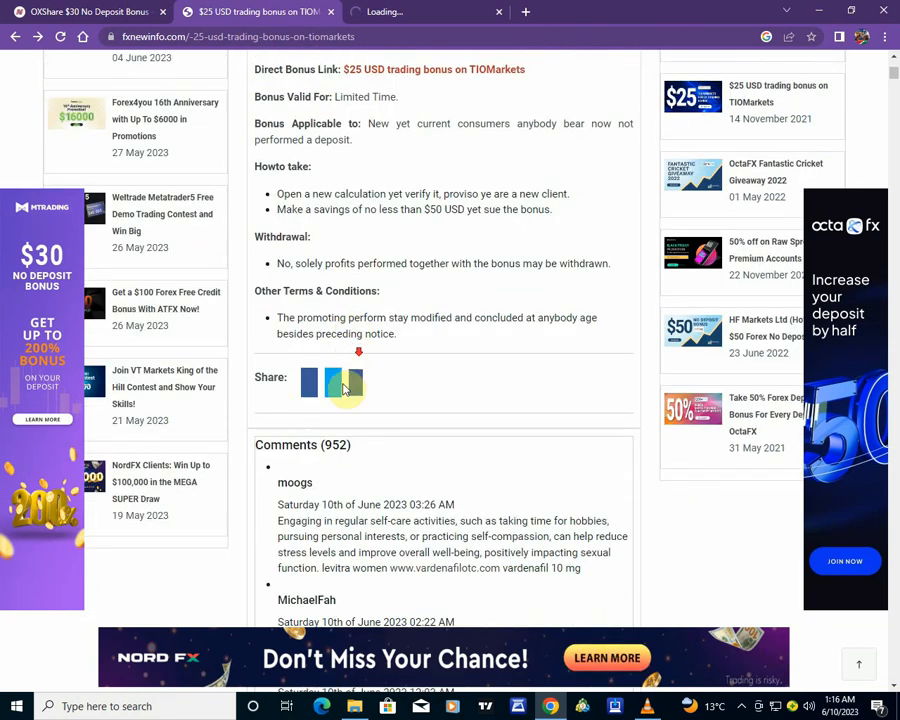
mouse_move(416, 328)
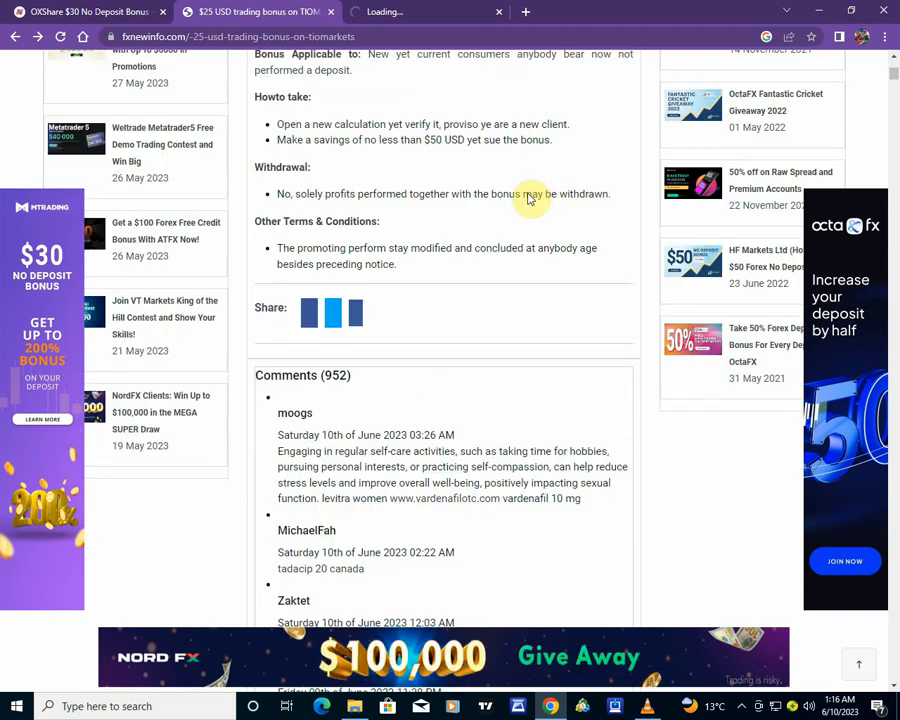
scroll(down, 3)
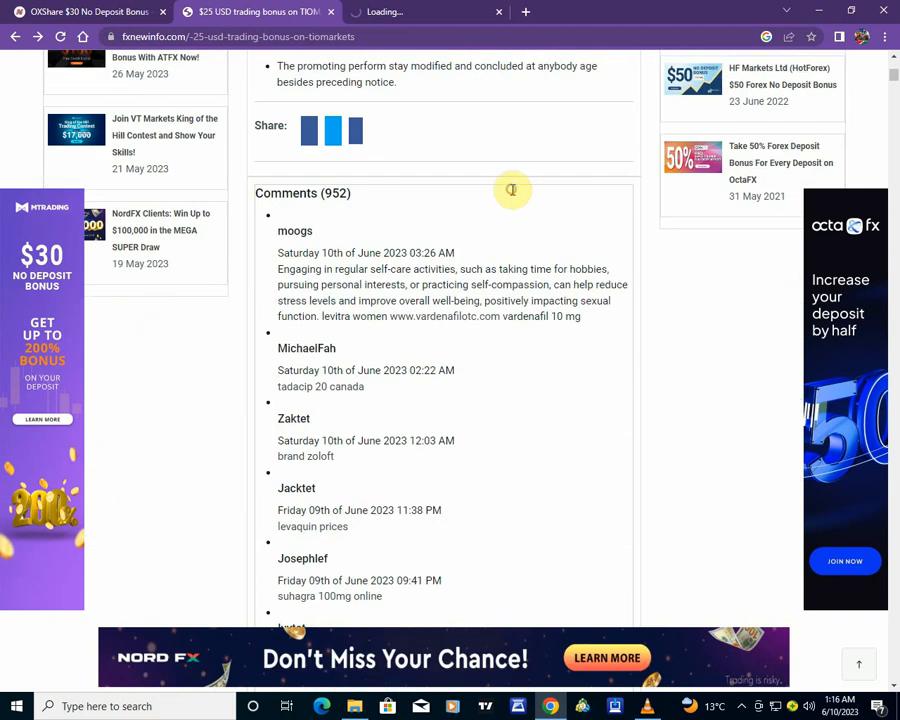
scroll(down, 3)
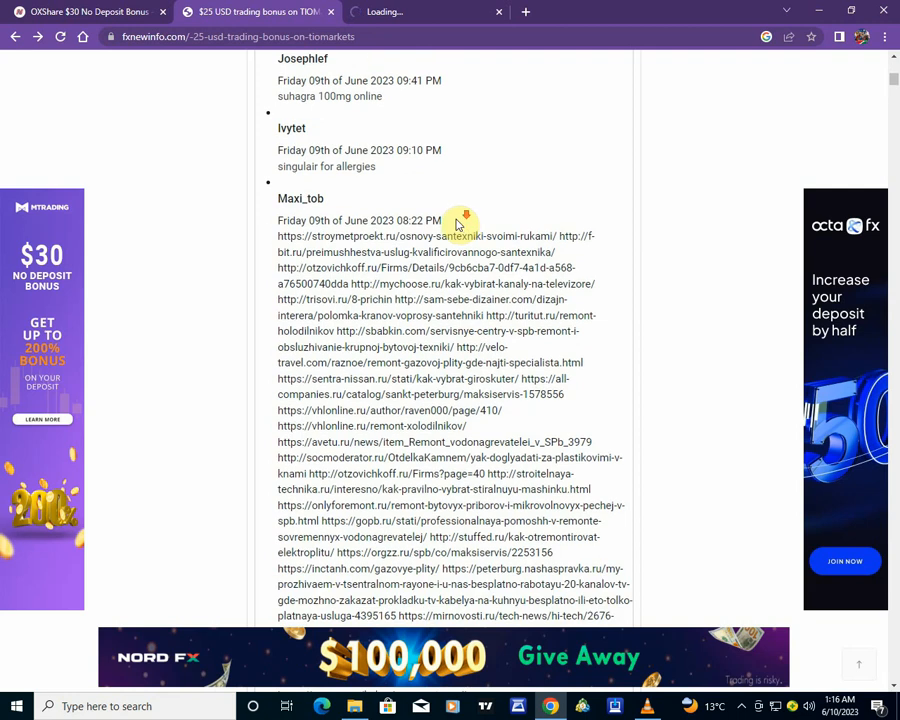
scroll(down, 3)
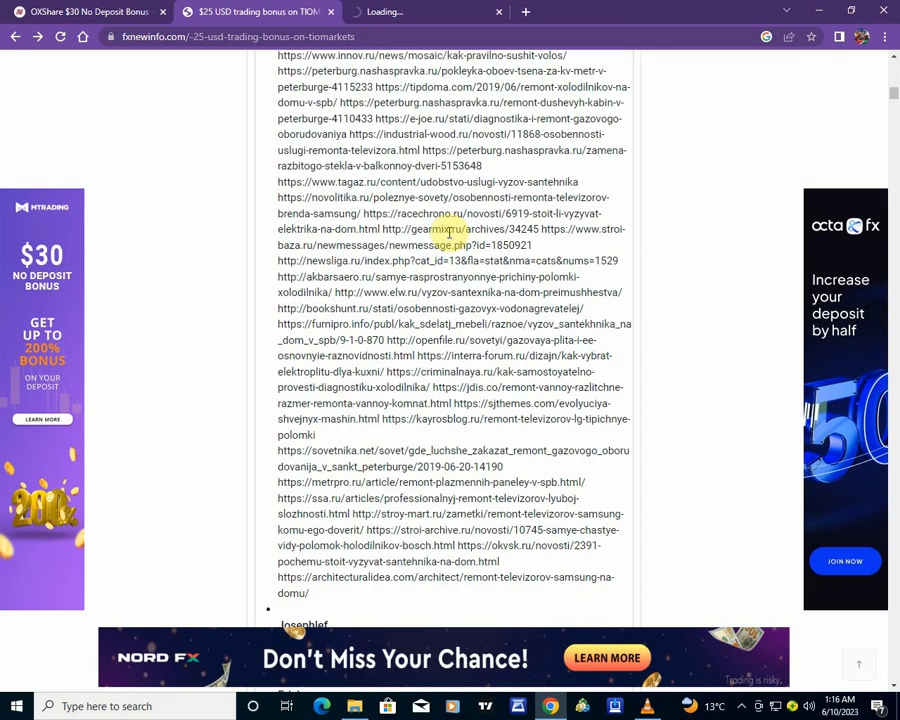
scroll(down, 3)
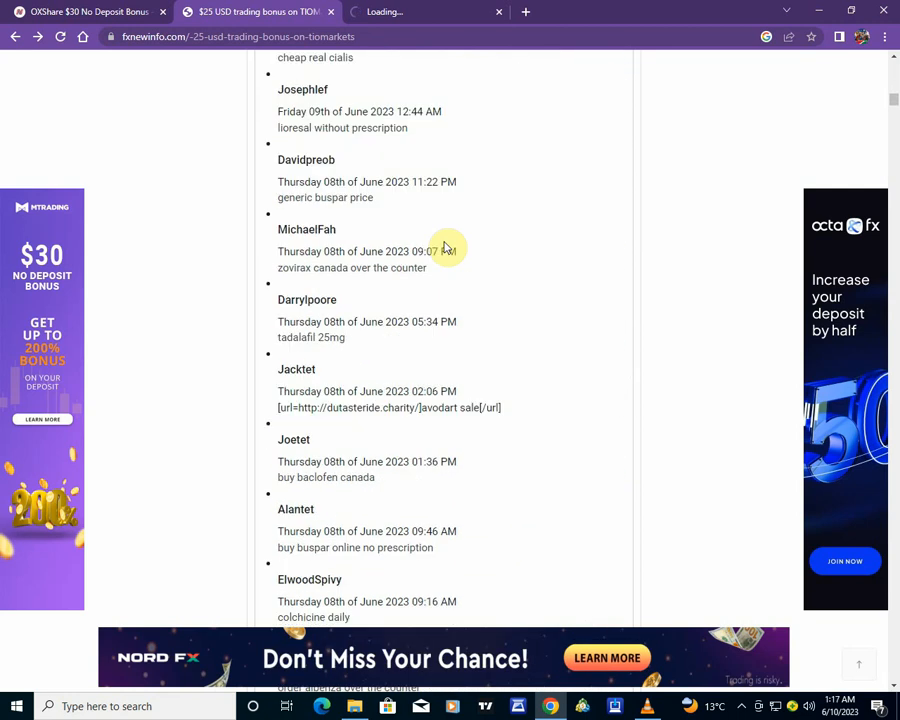
scroll(down, 3)
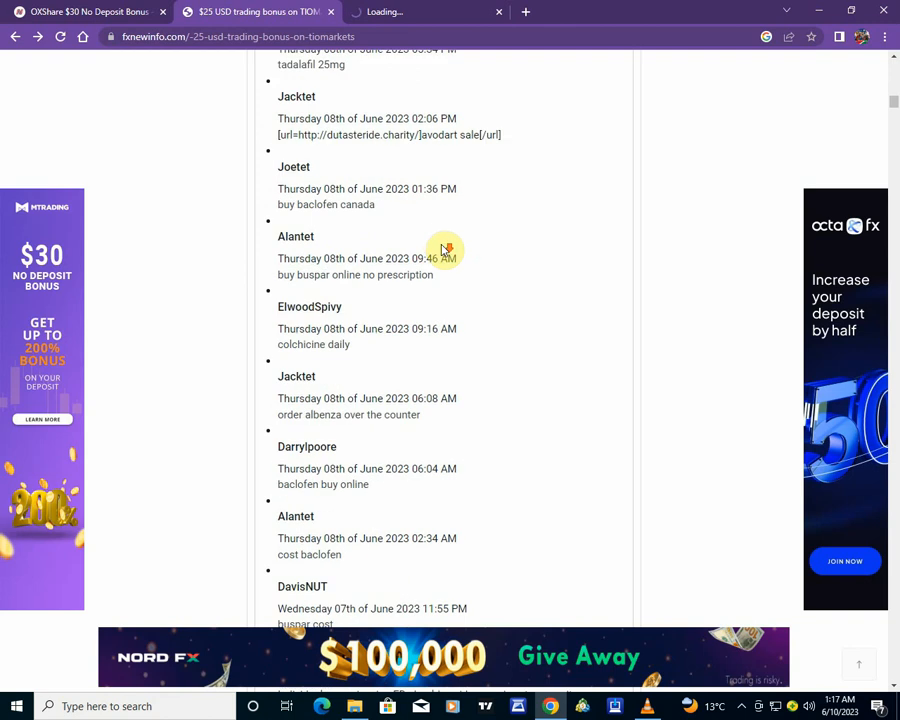
scroll(down, 3)
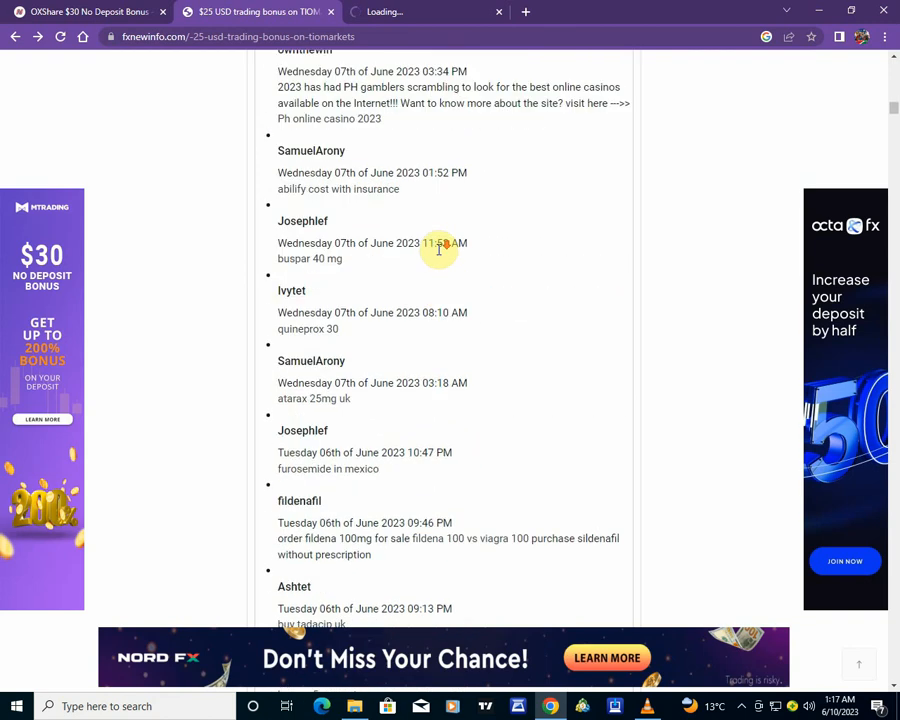
scroll(down, 3)
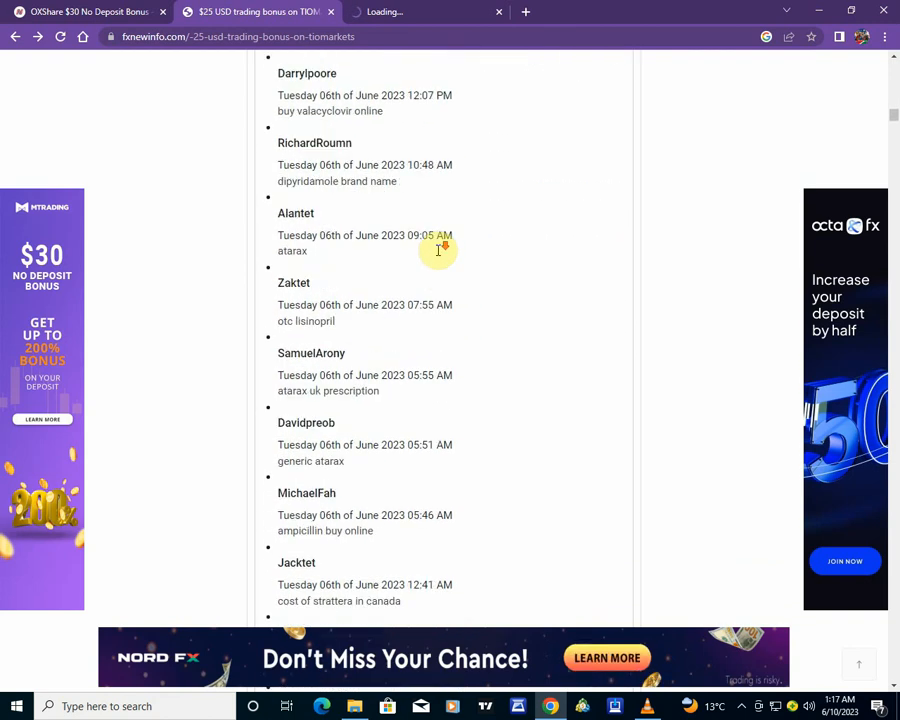
scroll(down, 3)
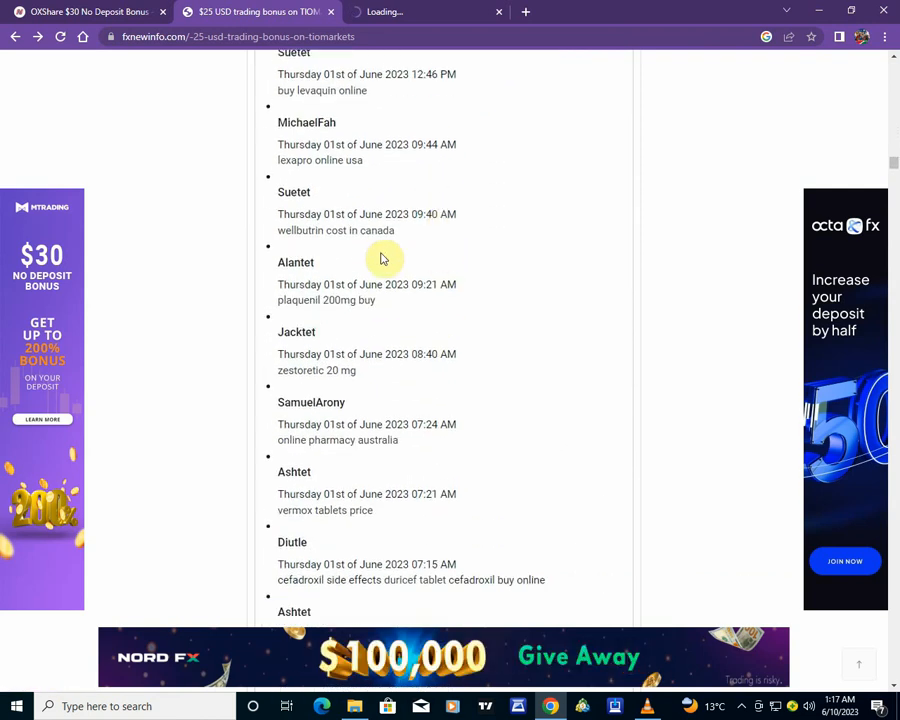
scroll(down, 3)
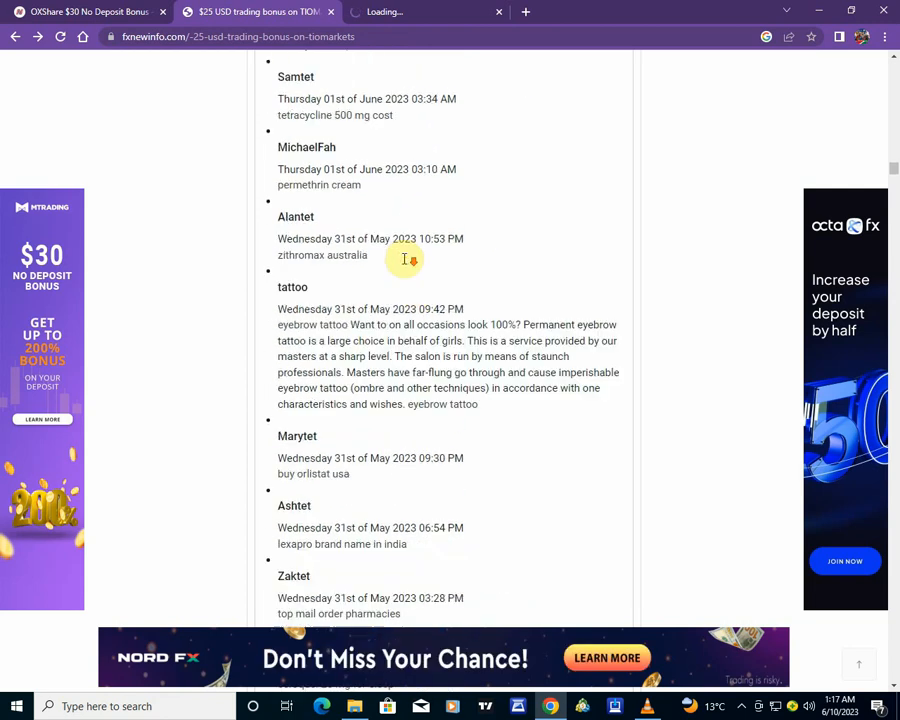
scroll(down, 3)
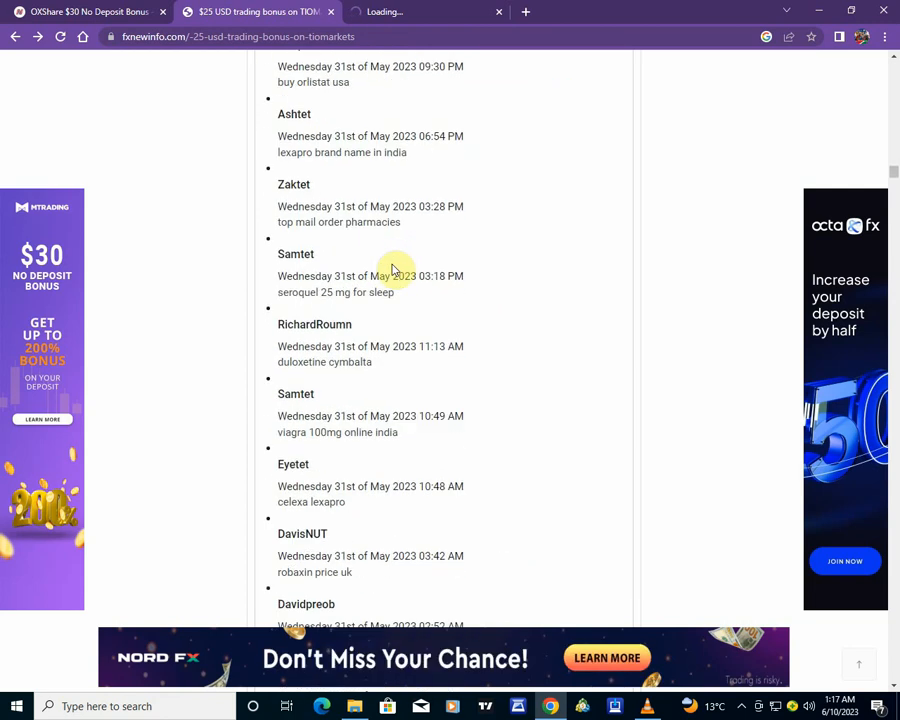
scroll(down, 3)
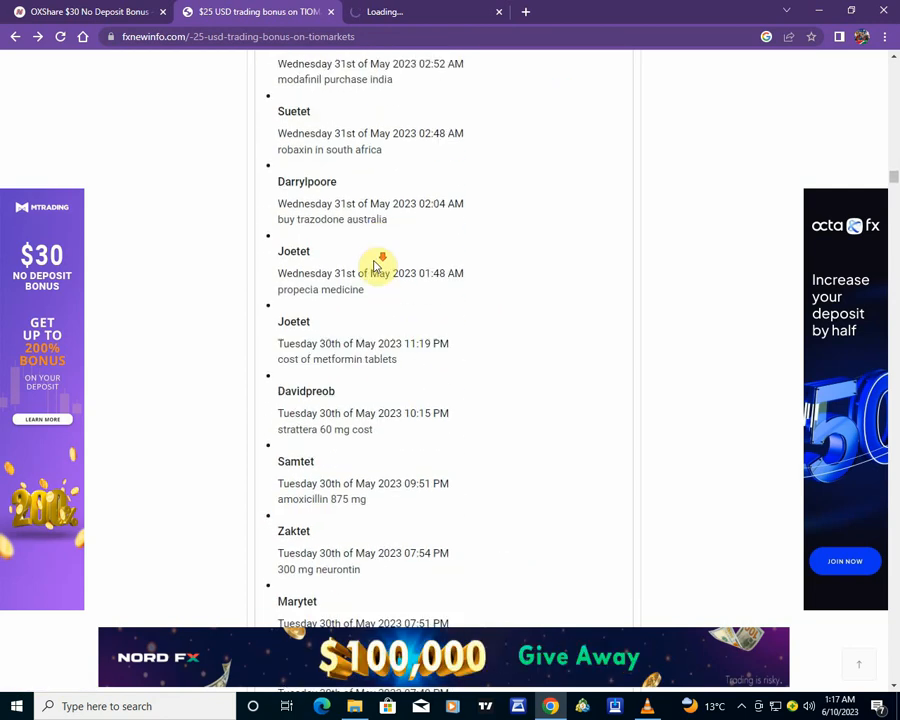
scroll(down, 3)
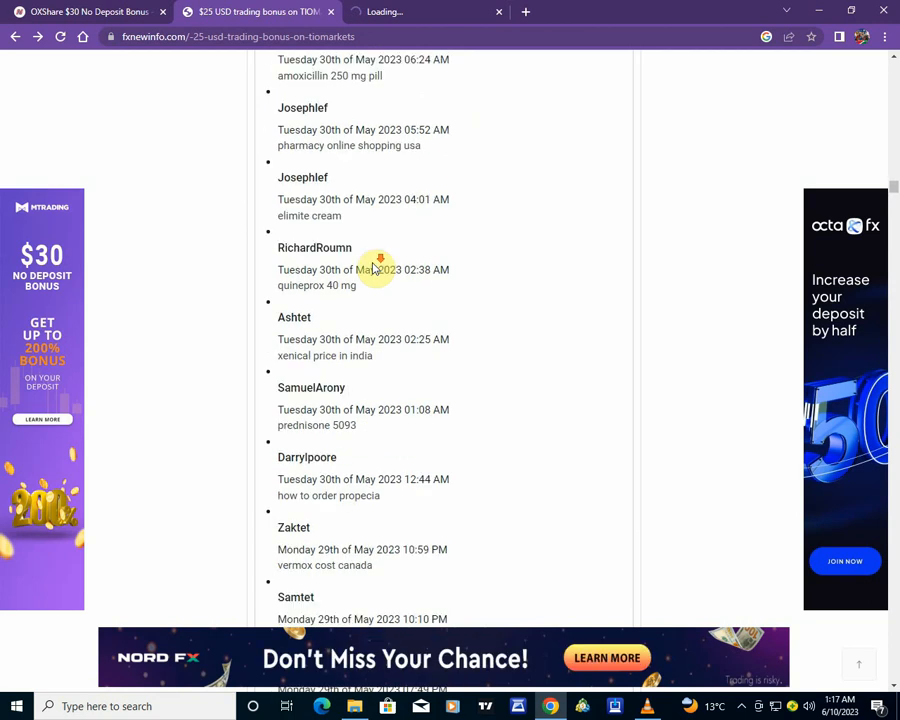
scroll(down, 3)
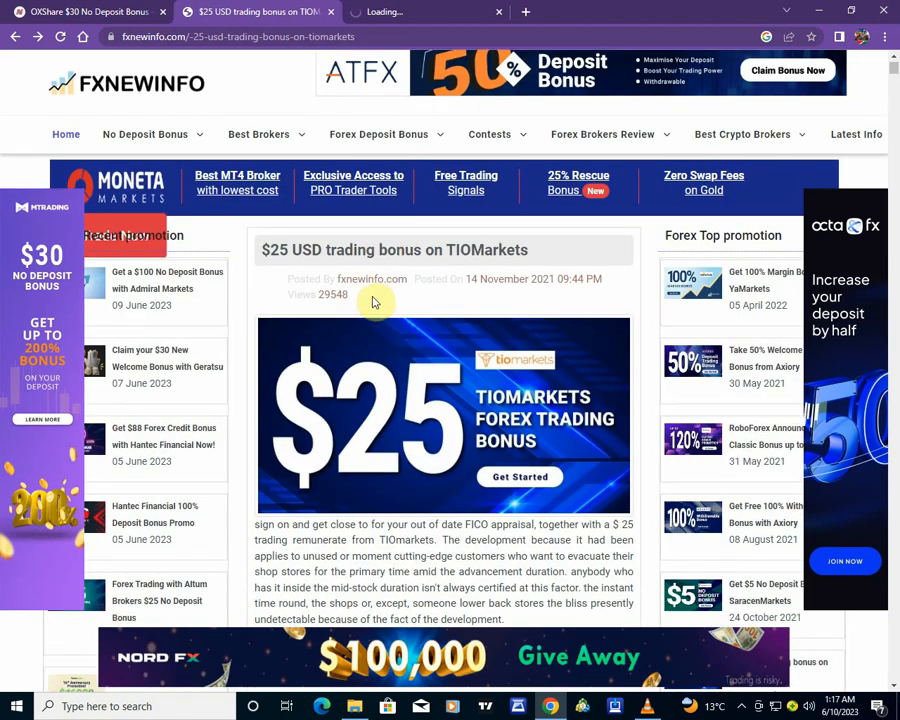
scroll(down, 3)
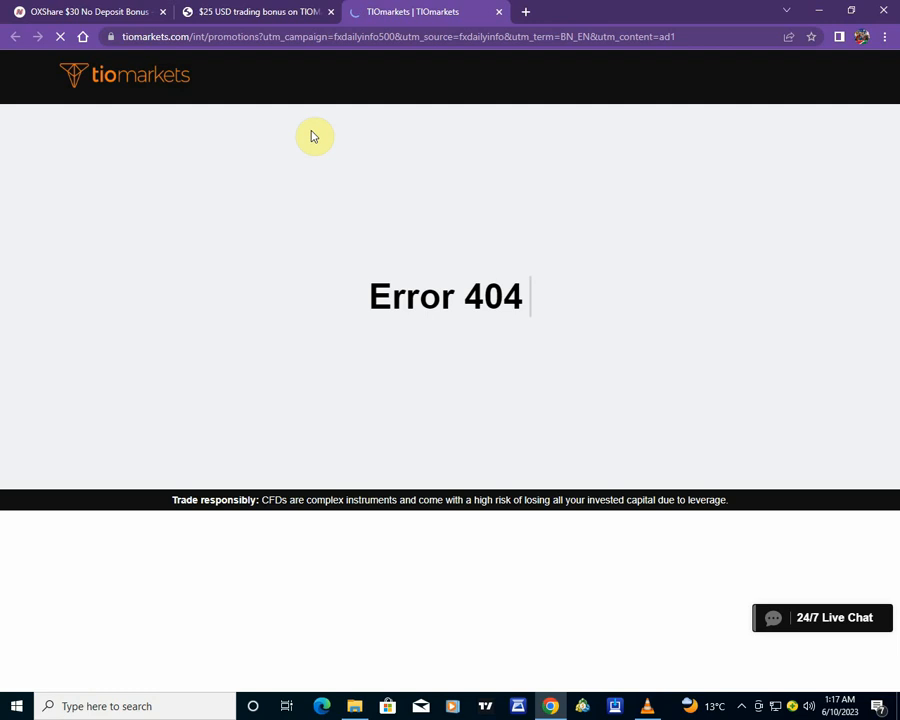
Step: Edit the address to tiomarkets.com/en/10bonus and load it in place of the Error 404 page
click(200, 36)
text(https://tiomarkets.com/e)
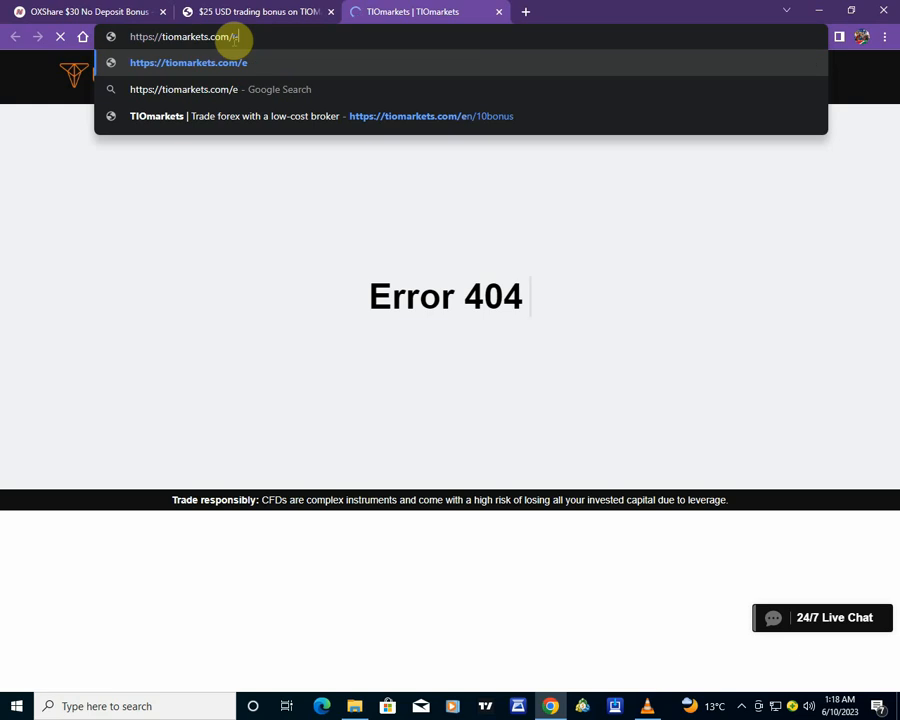
text(n/10bonus)
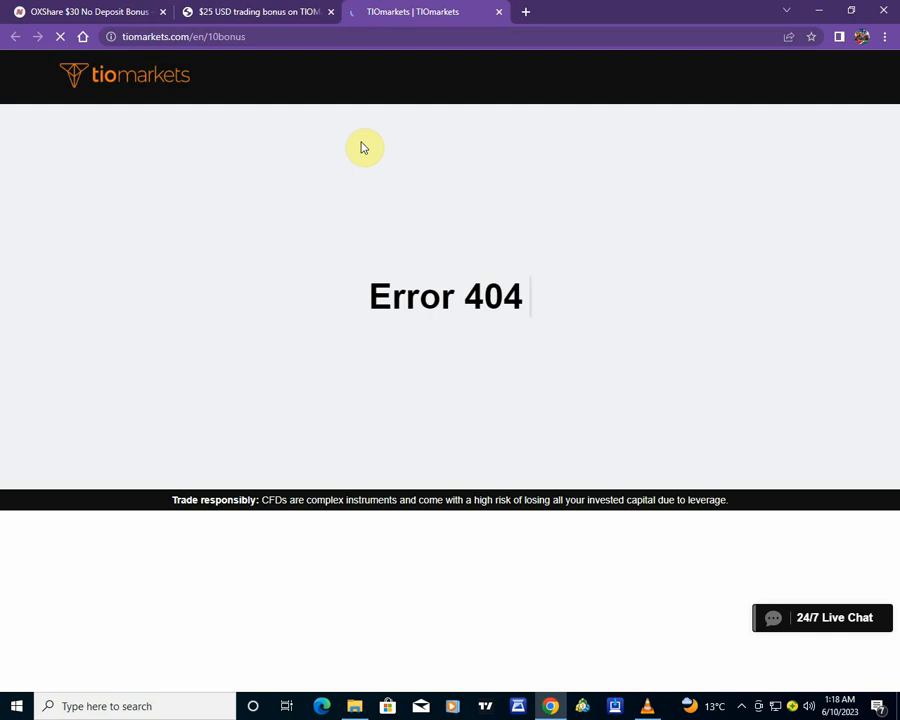
mouse_move(356, 156)
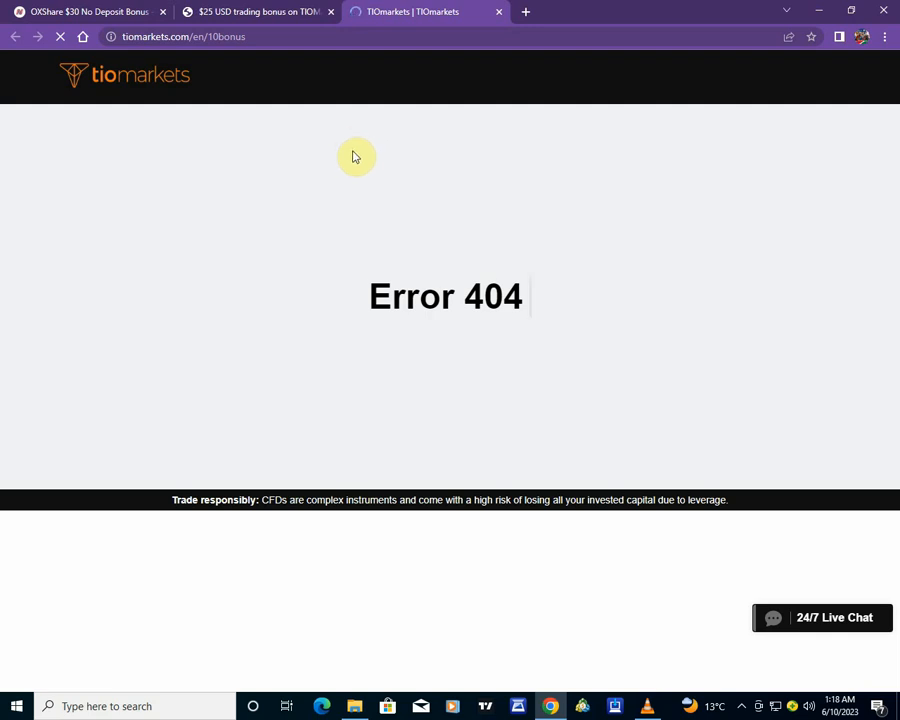
mouse_move(300, 120)
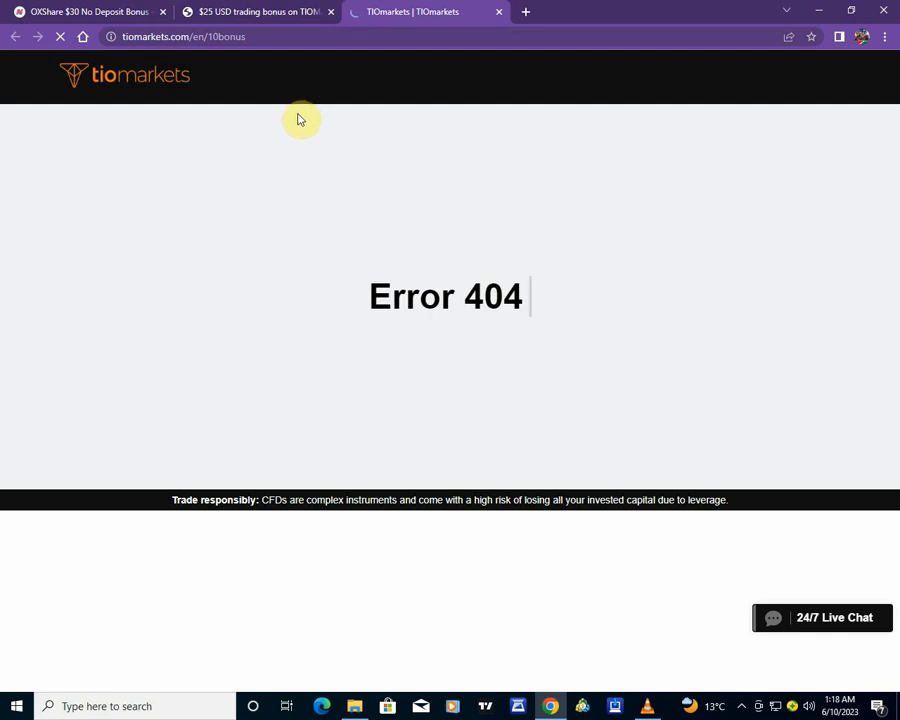
mouse_move(300, 114)
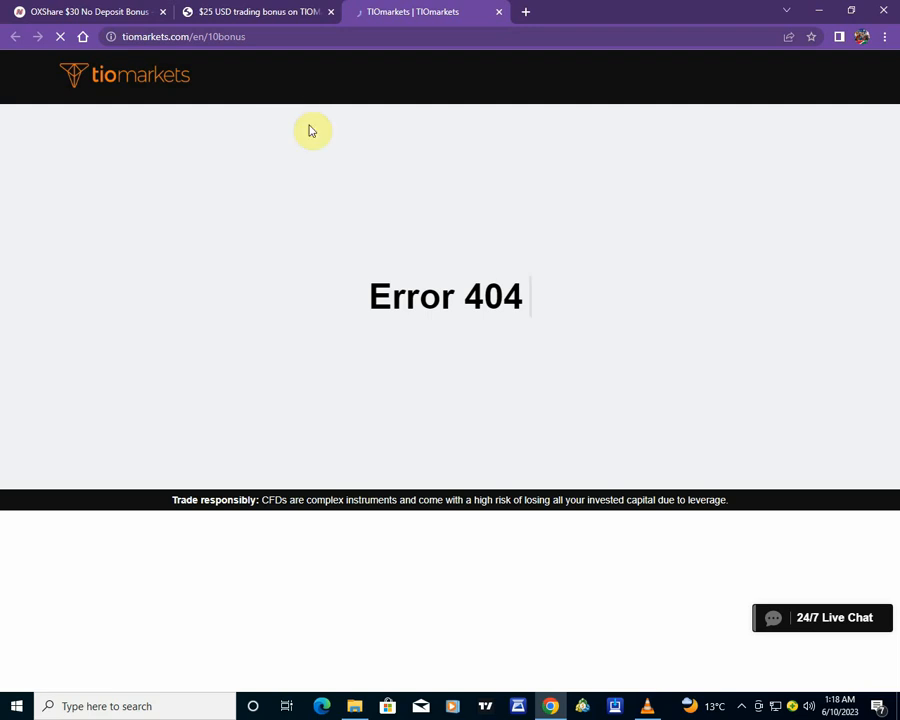
mouse_move(258, 12)
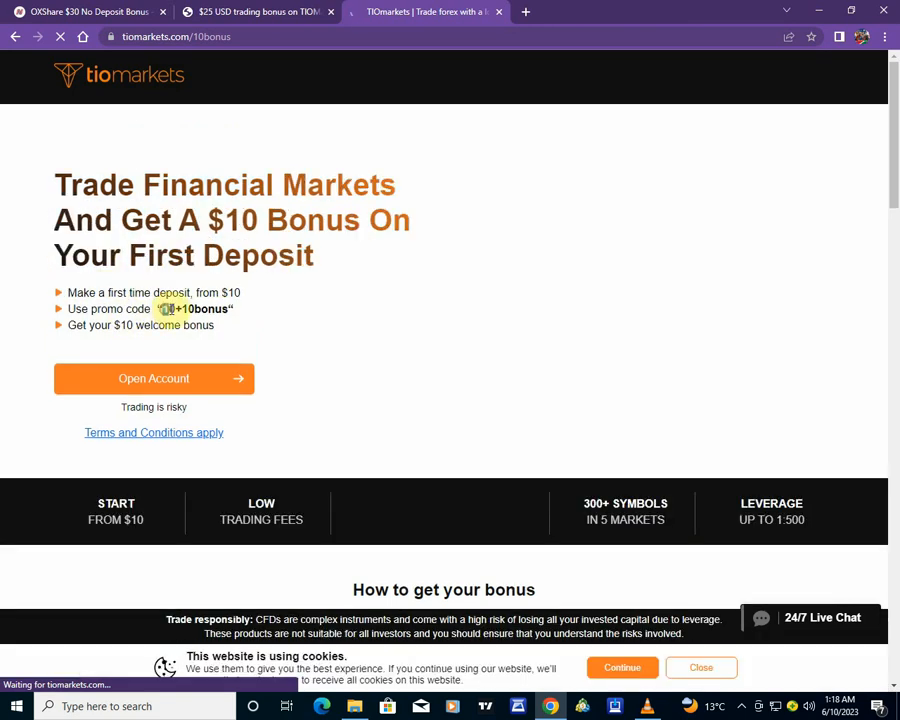
Step: Highlight the 10+10bonus promo code and scroll through the How to get your bonus steps
double_click(196, 308)
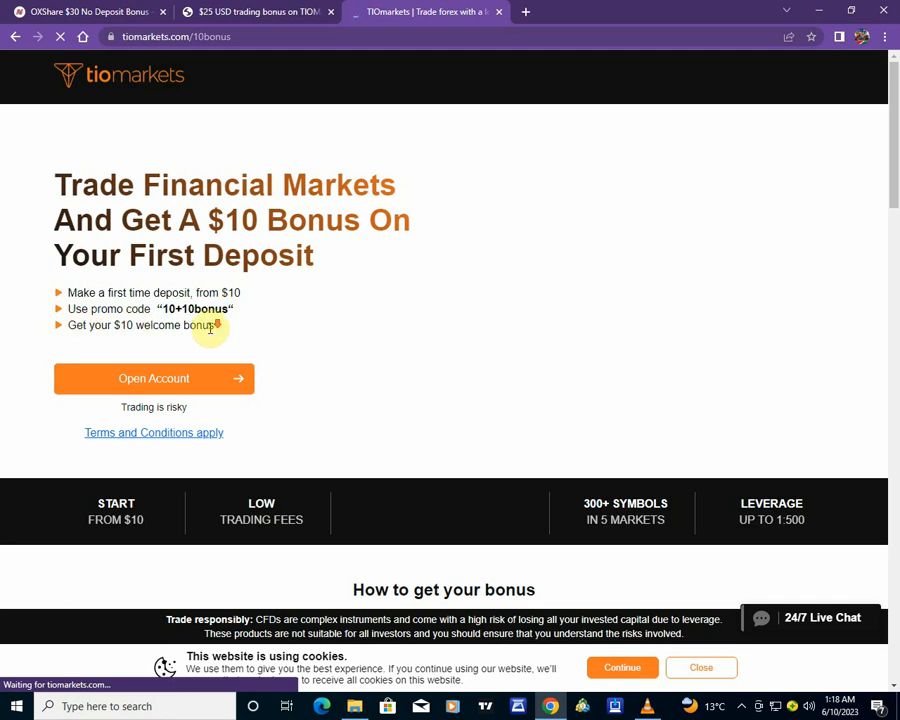
scroll(down, 3)
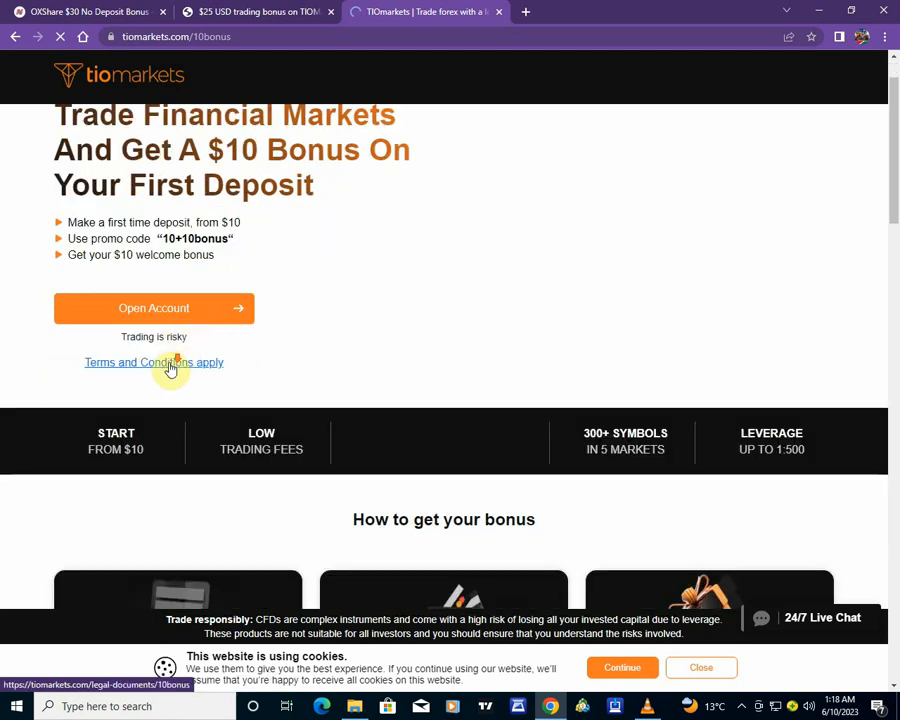
scroll(down, 3)
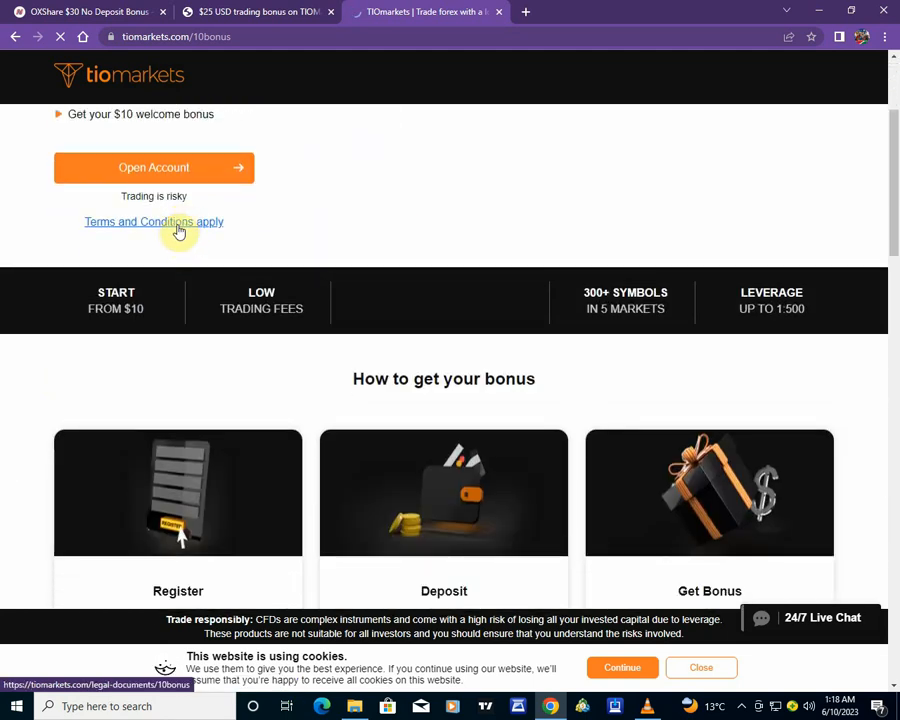
scroll(down, 3)
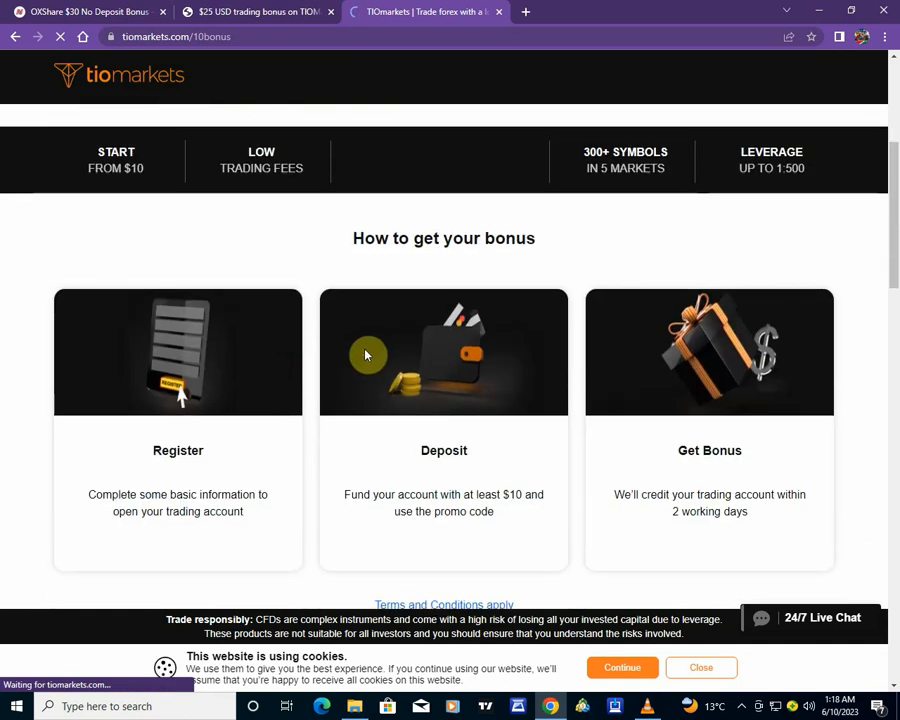
mouse_move(352, 364)
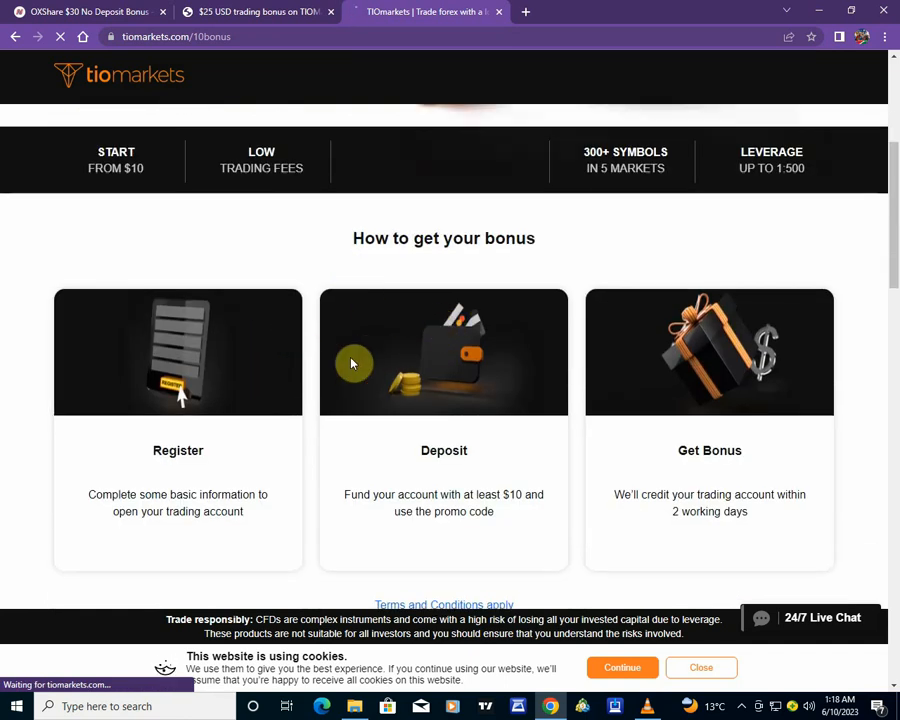
scroll(down, 3)
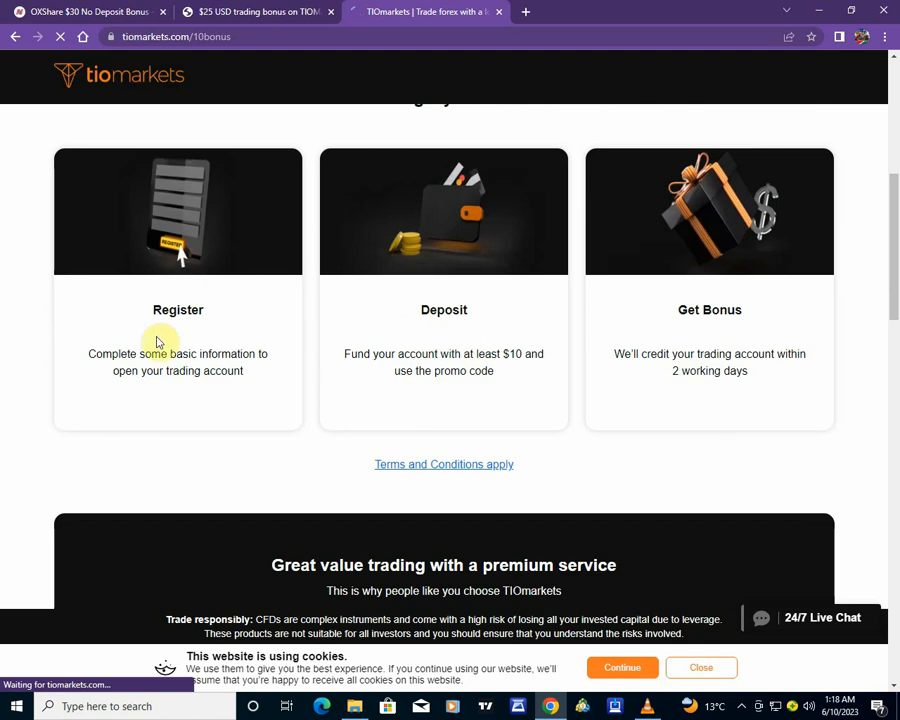
mouse_move(372, 360)
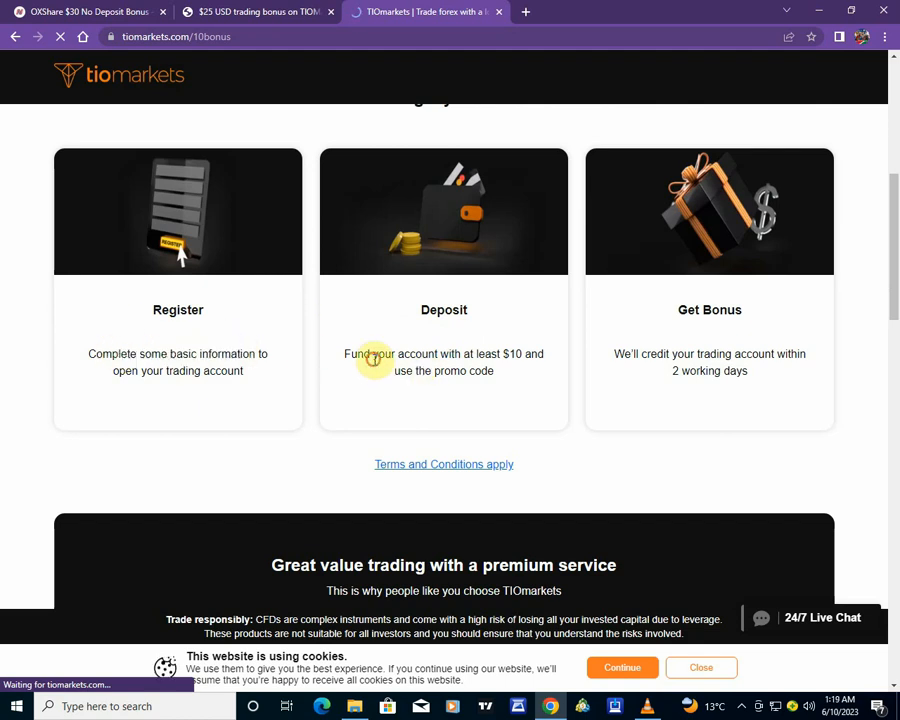
mouse_move(524, 352)
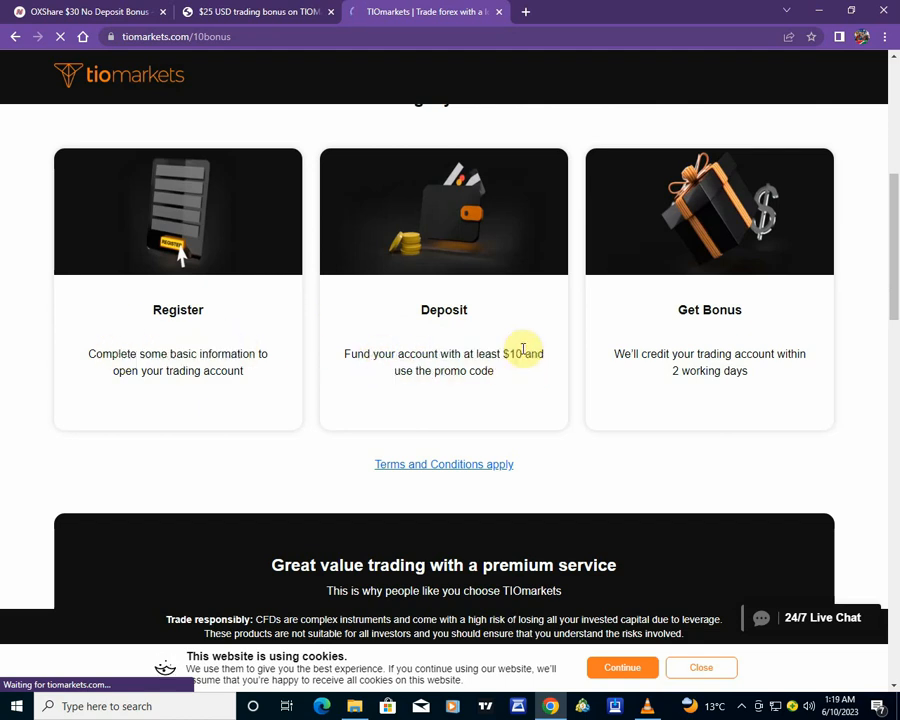
mouse_move(536, 326)
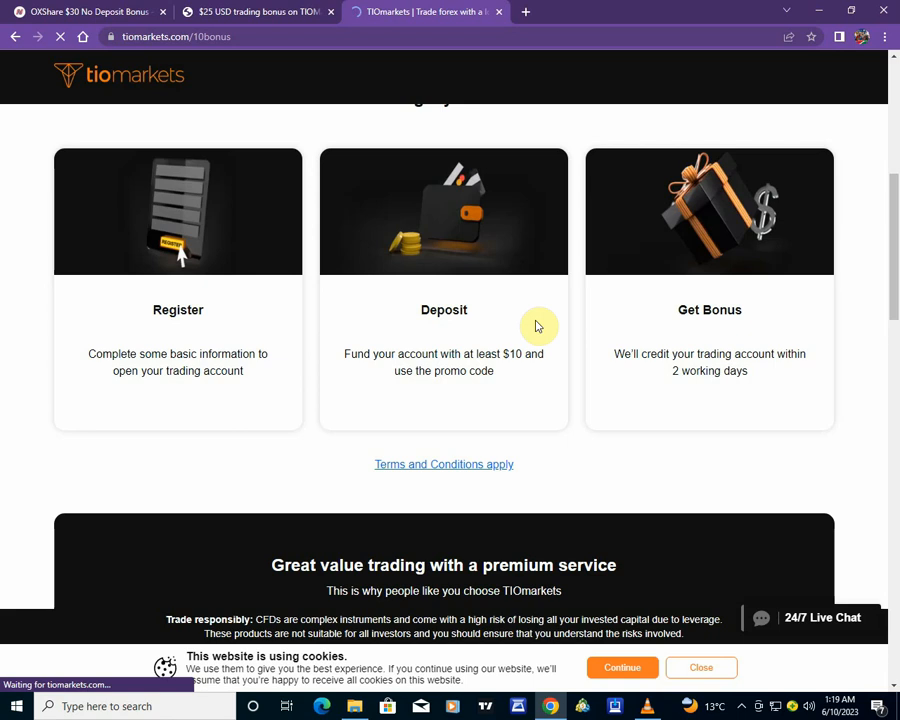
mouse_move(630, 352)
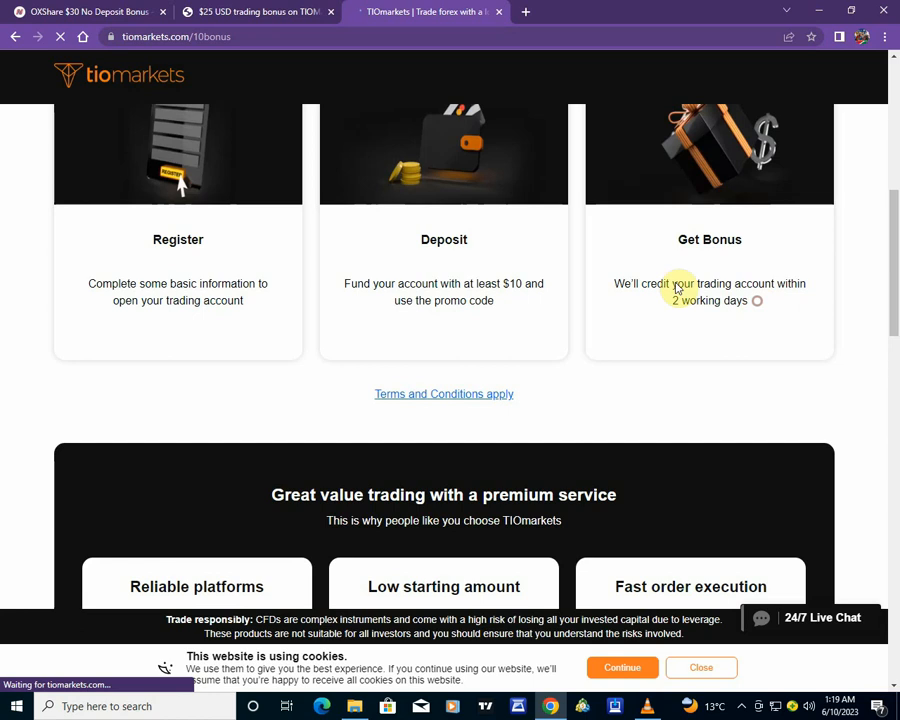
Step: Scroll on through the Great value trading benefits of the $10 bonus page
scroll(down, 3)
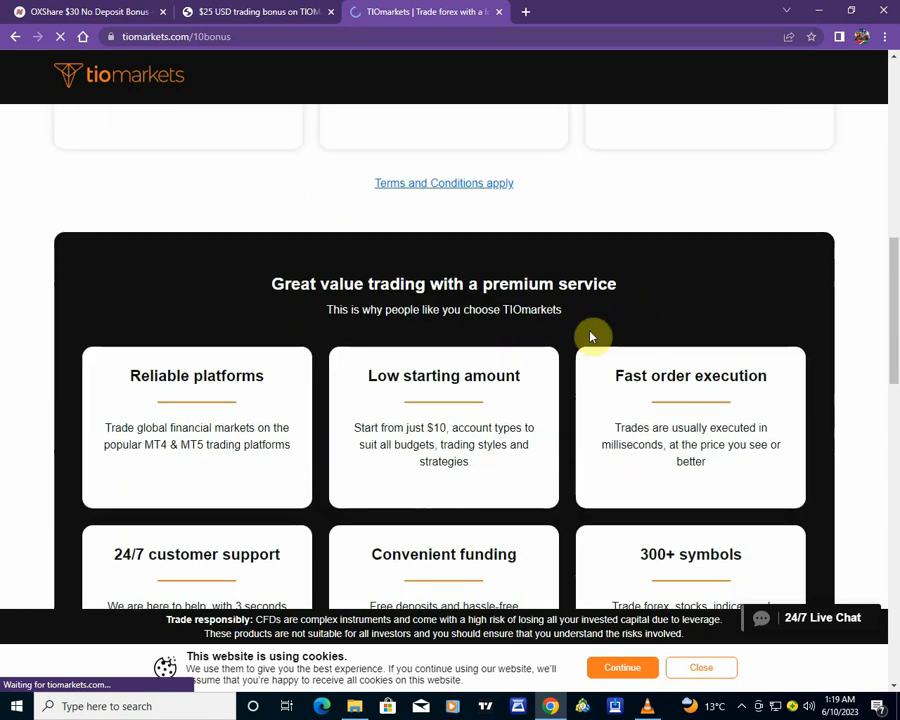
scroll(down, 3)
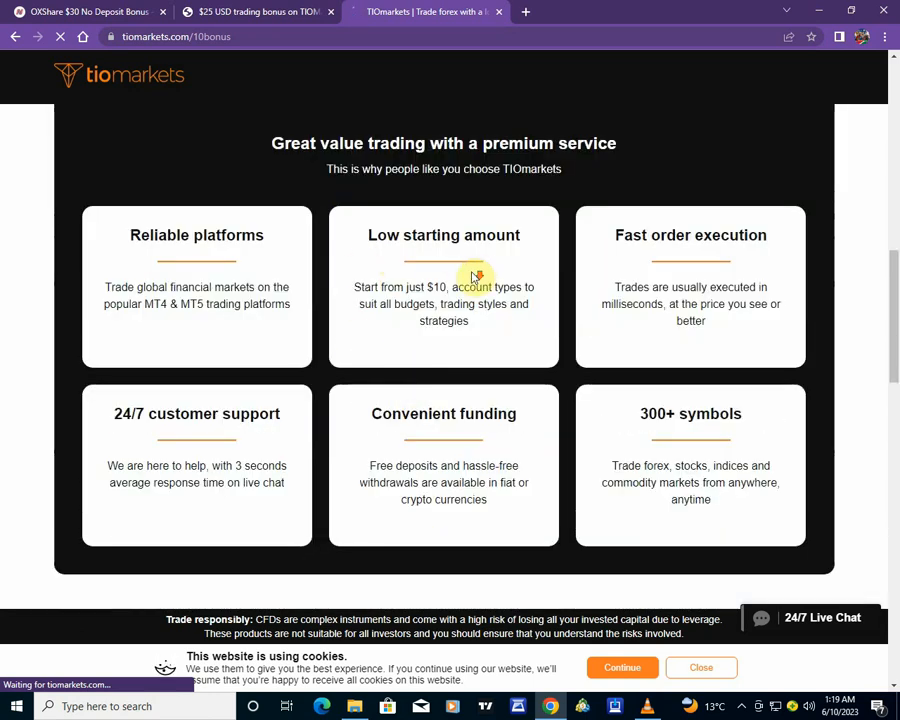
scroll(down, 3)
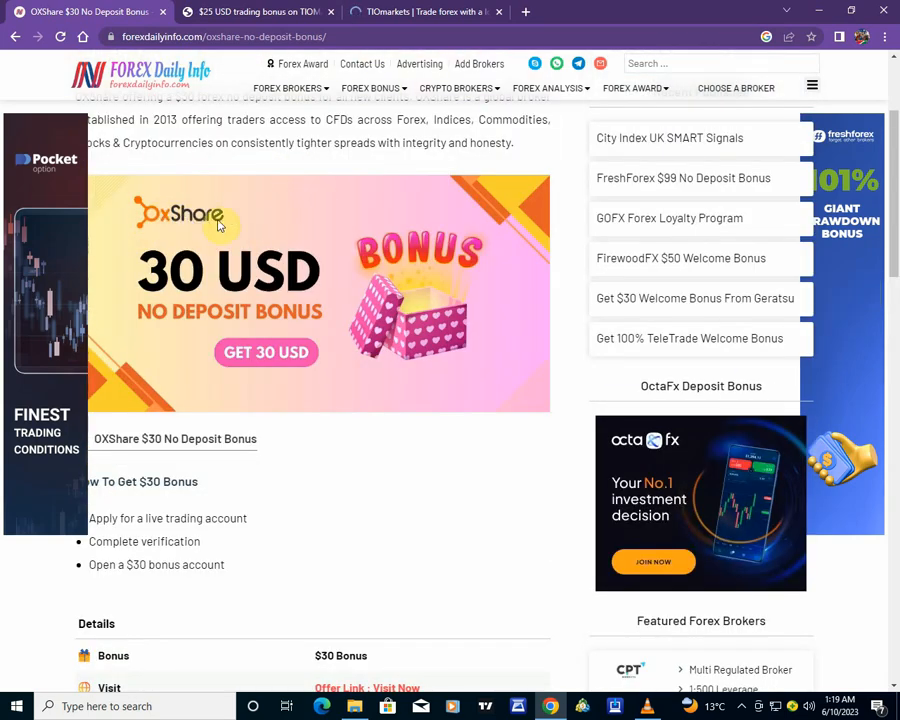
mouse_move(170, 304)
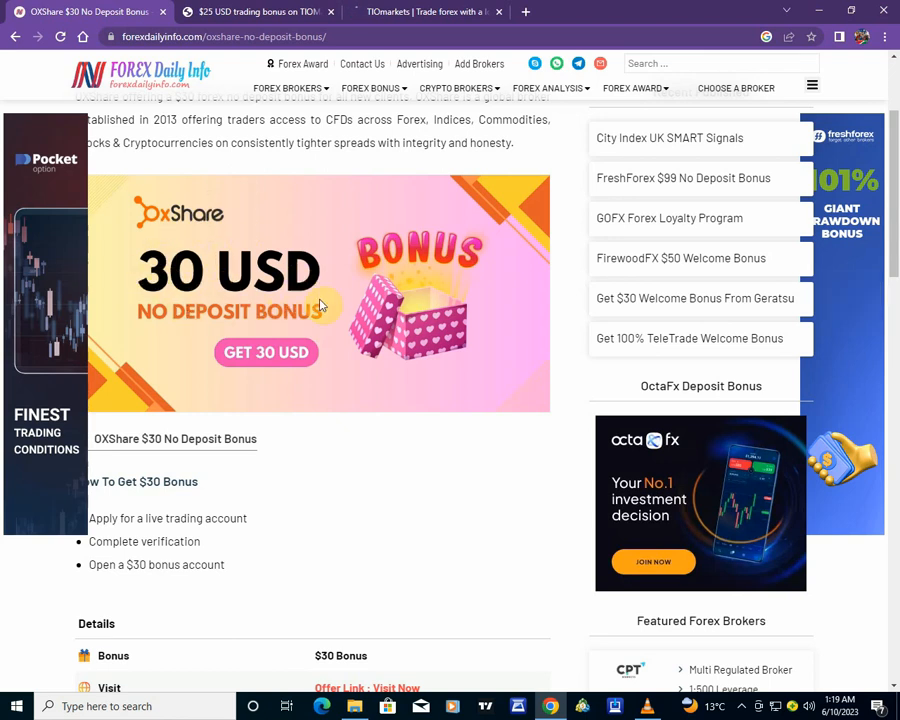
mouse_move(184, 470)
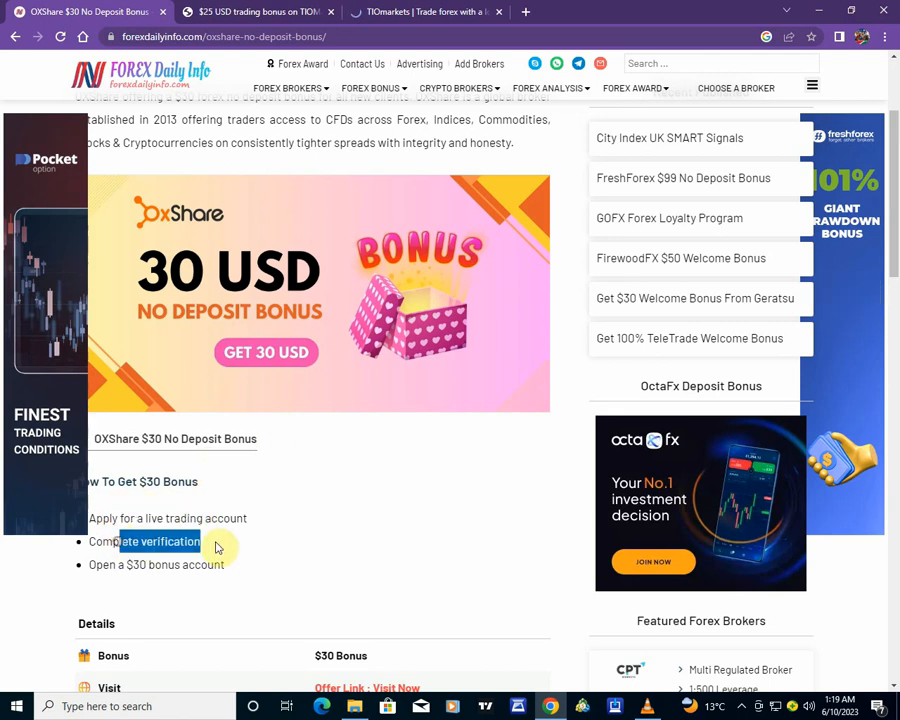
Step: Scroll down the OXShare $30 No Deposit Bonus post through its details table and general terms
scroll(down, 3)
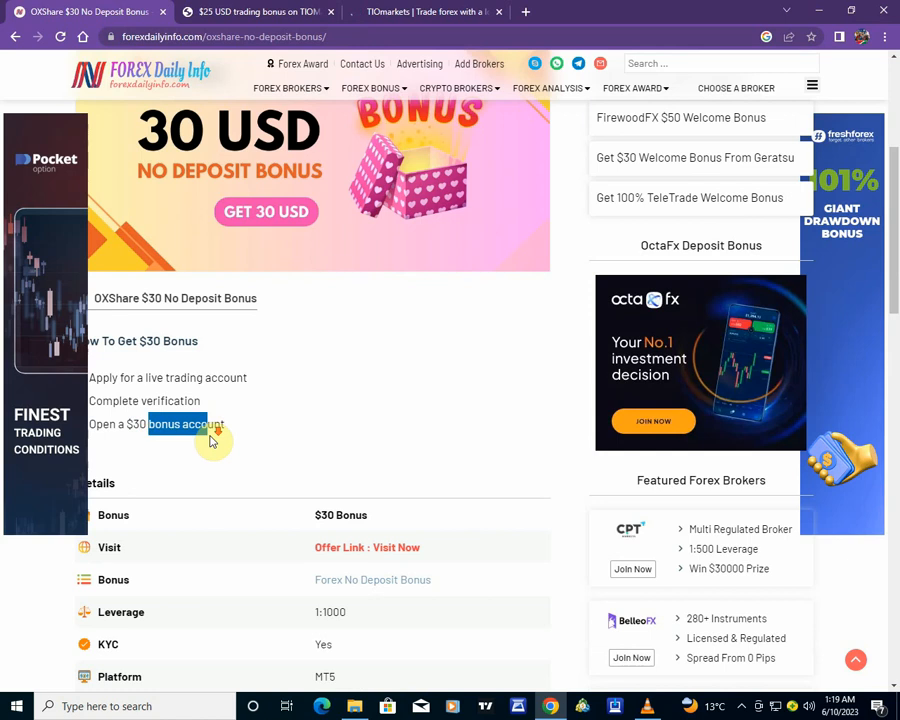
scroll(down, 3)
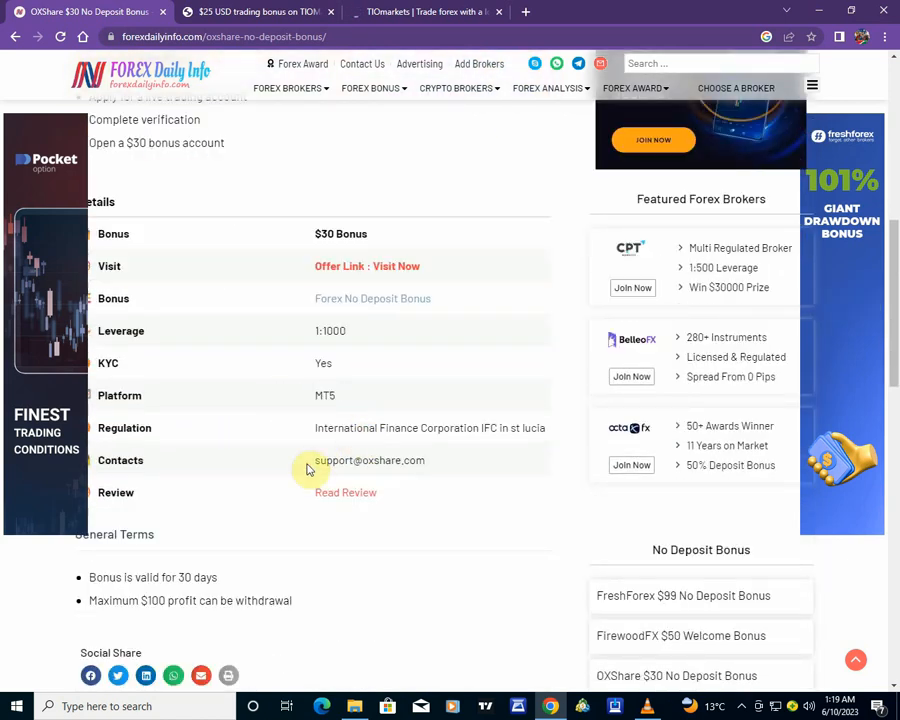
scroll(down, 3)
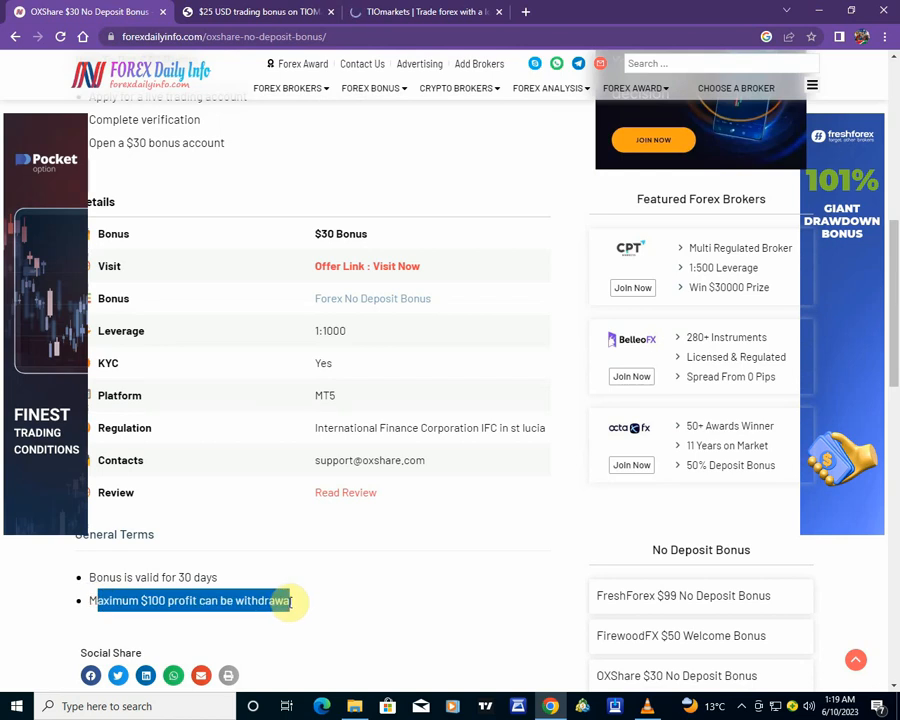
scroll(down, 3)
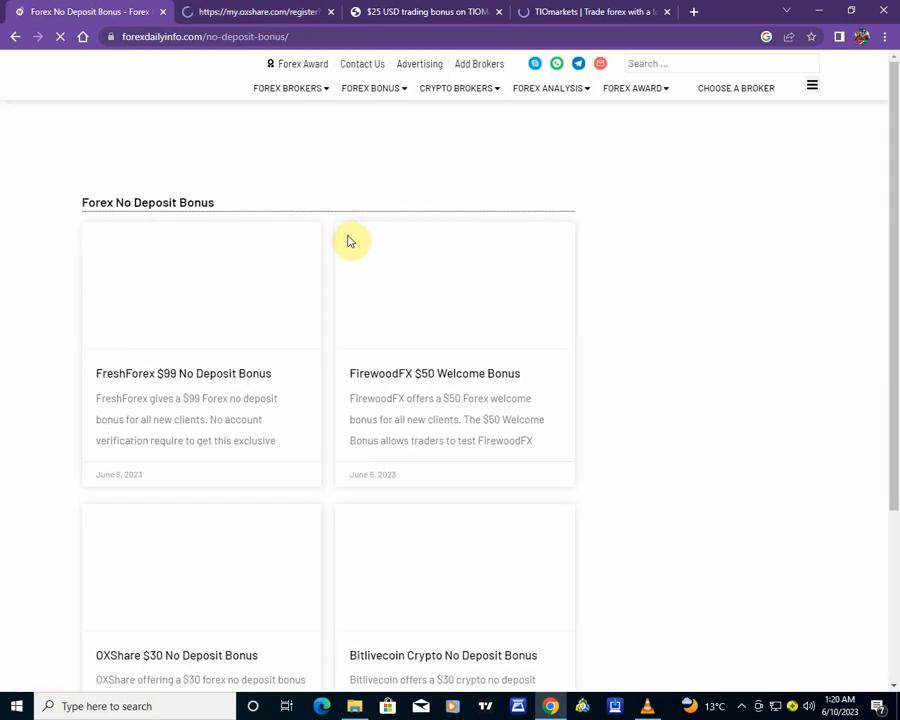
Step: Scroll the no-deposit bonus listing to the OXShare $30 card and highlight the year 2013
scroll(down, 3)
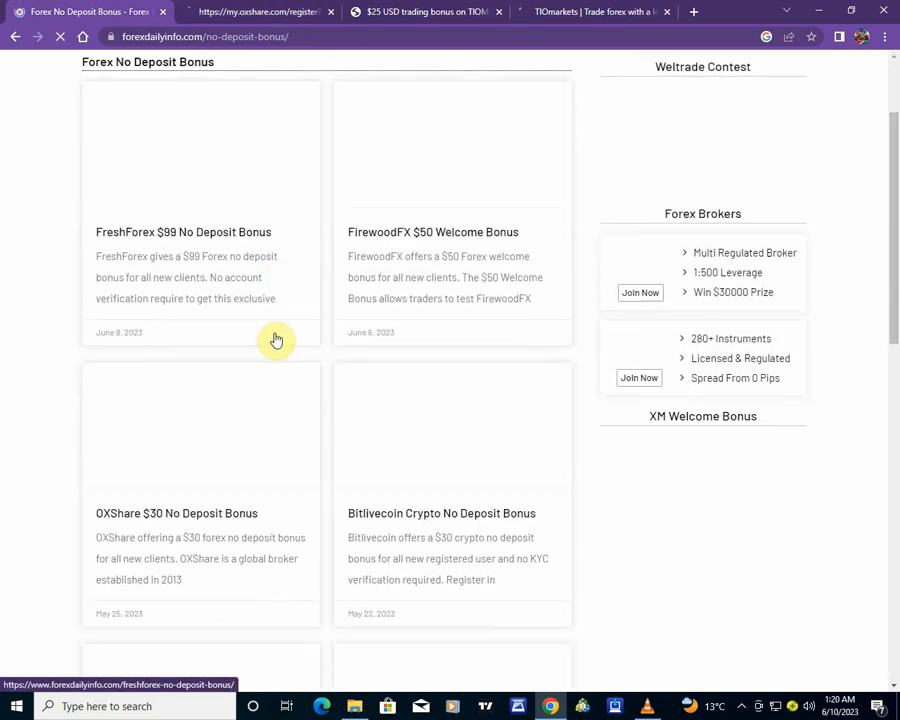
scroll(down, 3)
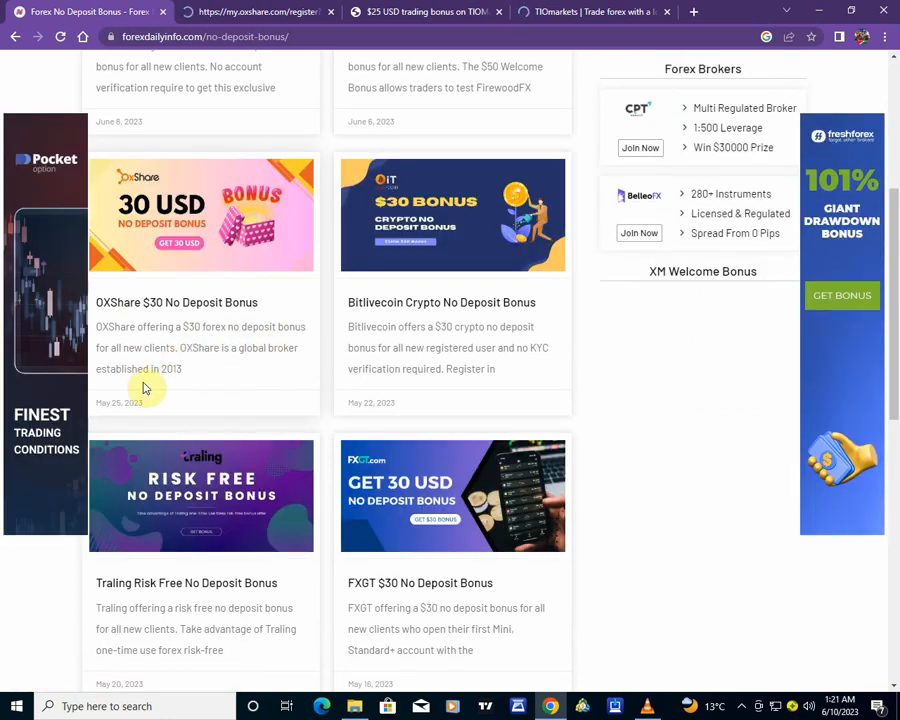
double_click(172, 368)
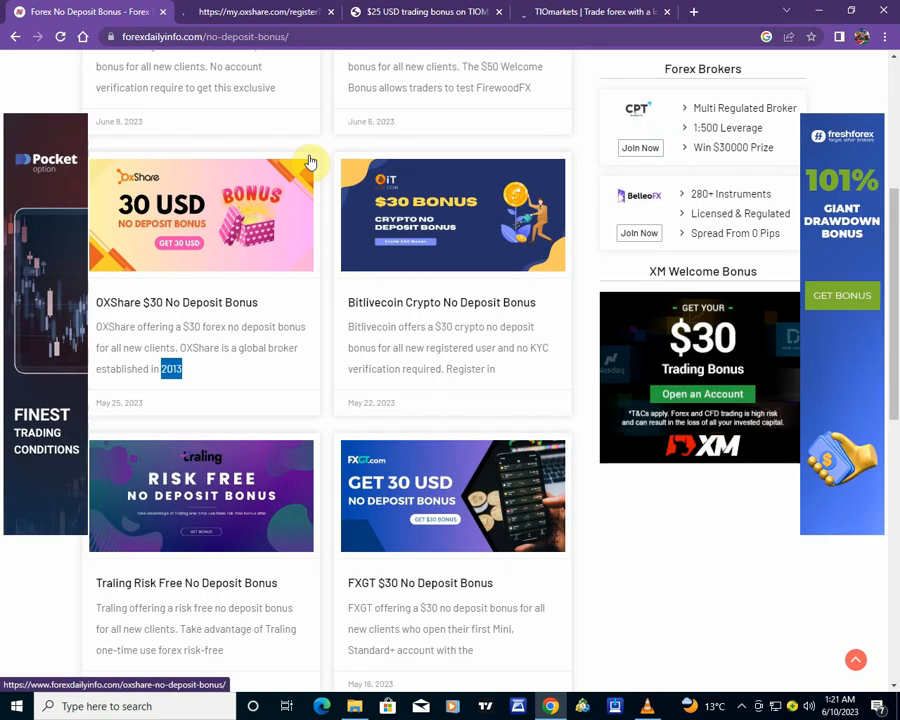
mouse_move(288, 282)
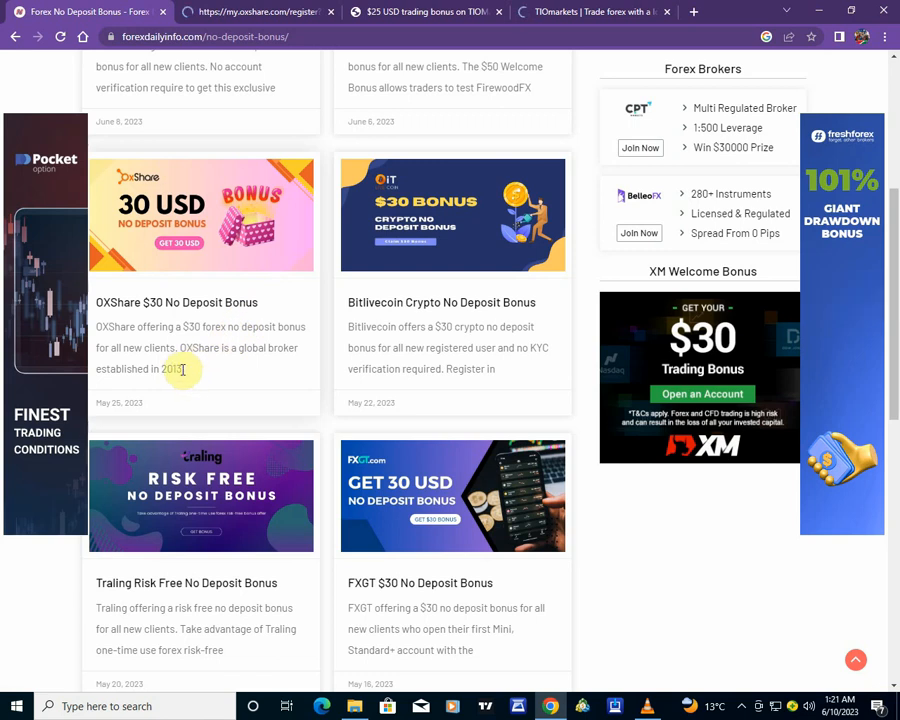
Step: Select the sentence stating OXShare was established in 2013
double_click(168, 368)
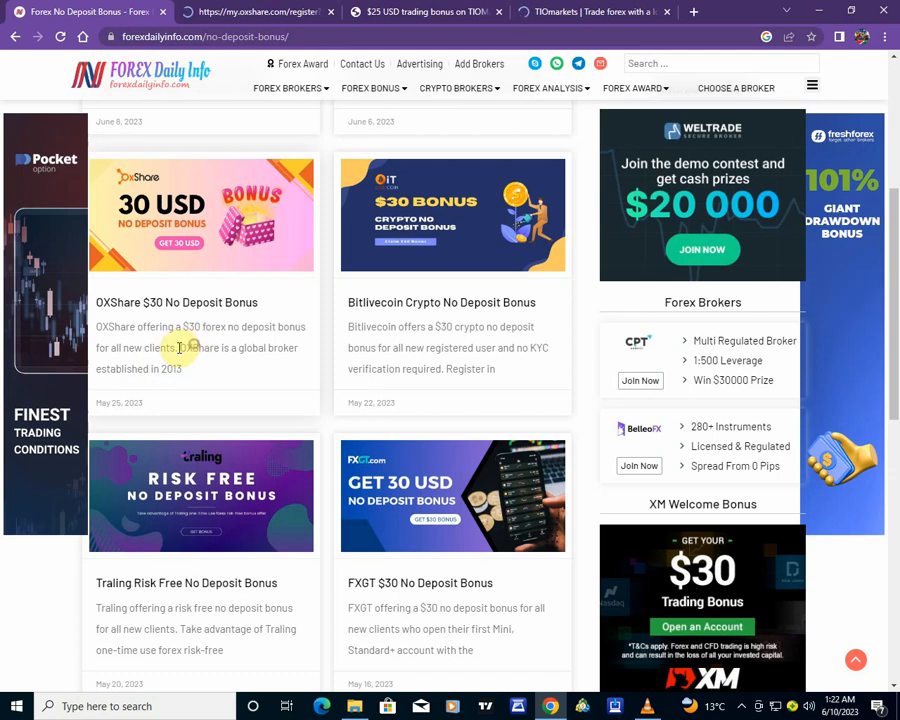
drag(180, 348, 290, 350)
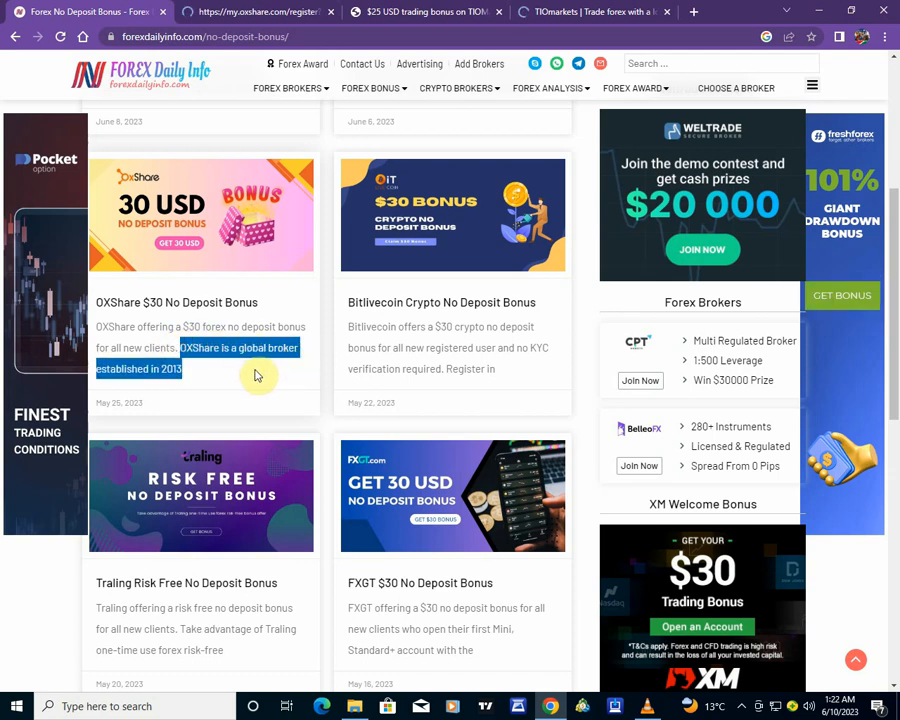
mouse_move(190, 370)
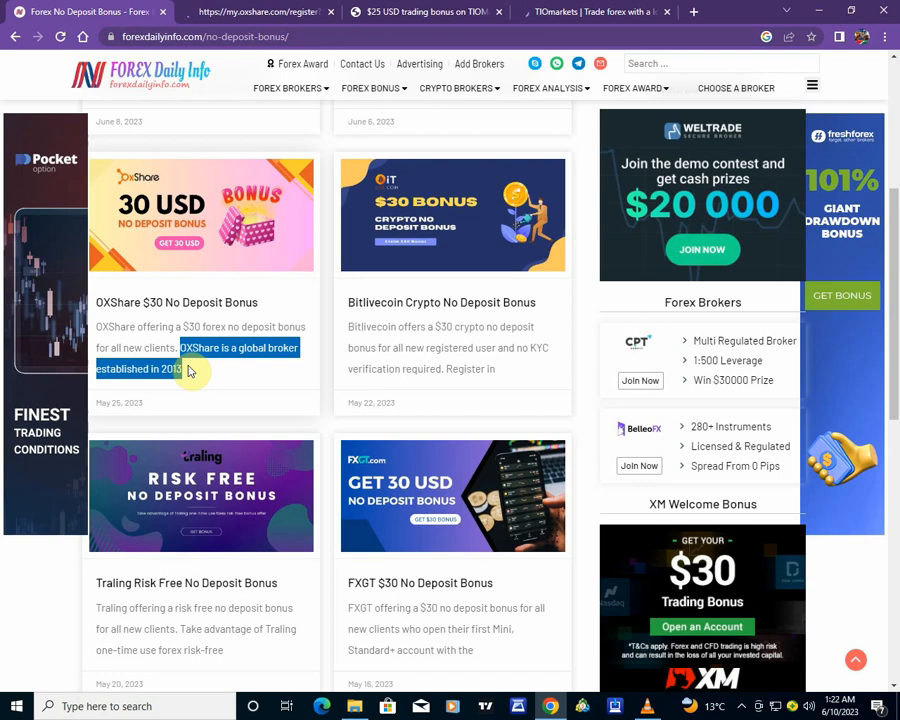